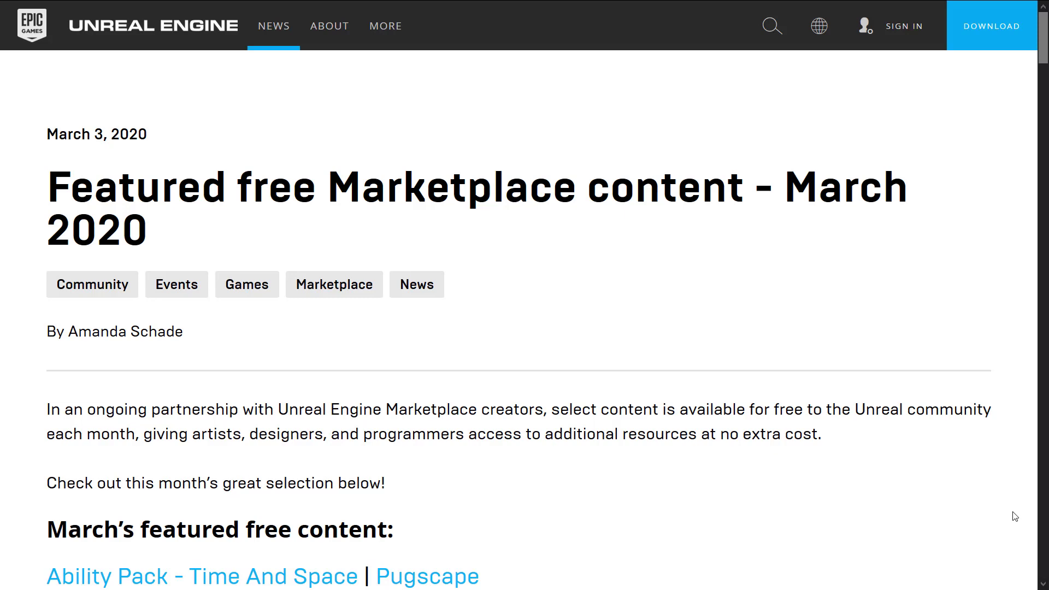
Step: Scroll through the Project Nature article's feature list down to its closing paragraph and recent posts
scroll(down, 3)
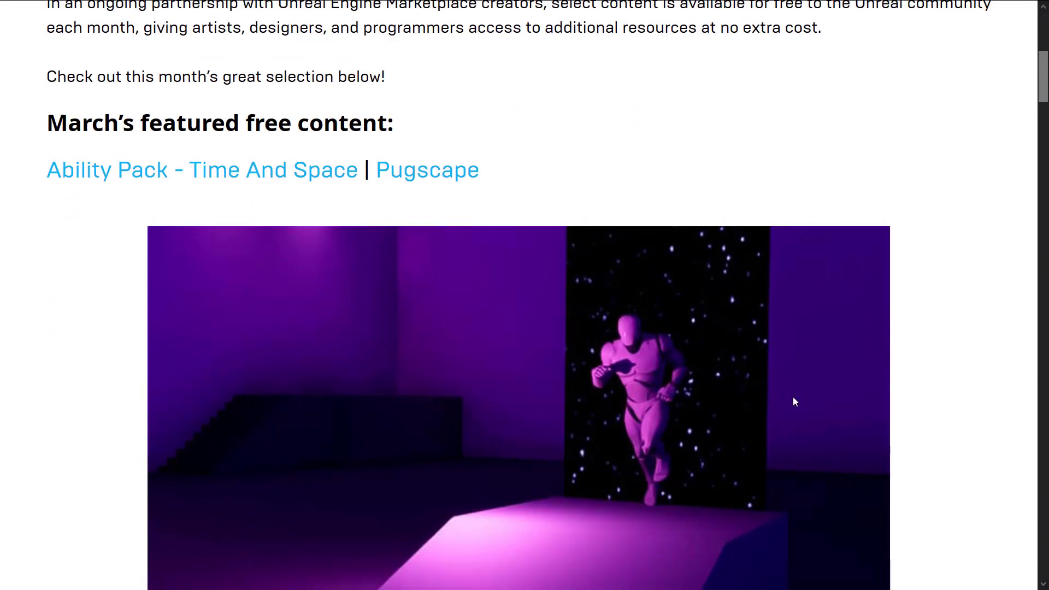
scroll(down, 3)
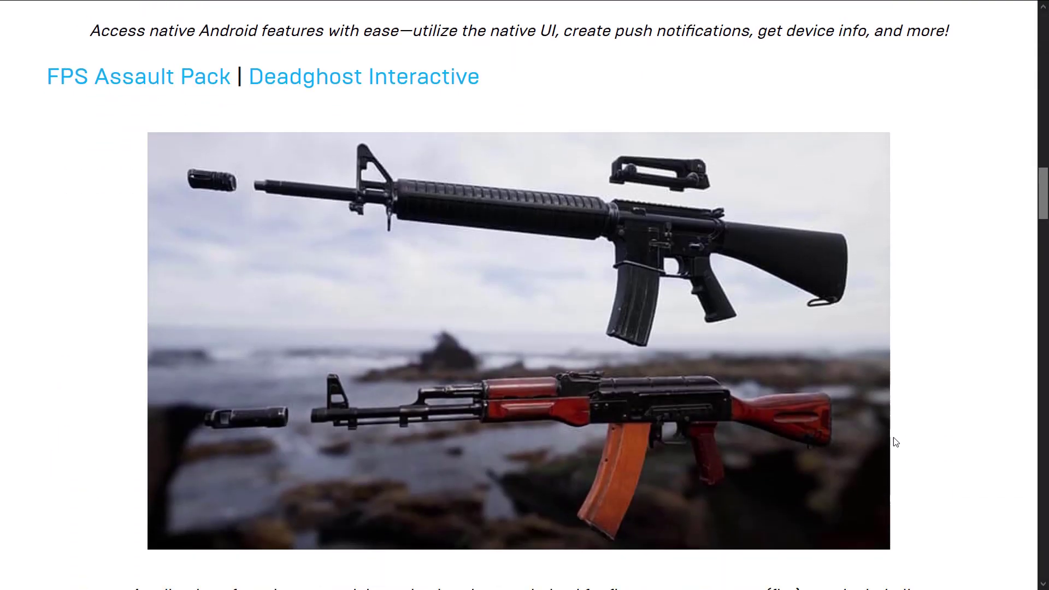
scroll(down, 3)
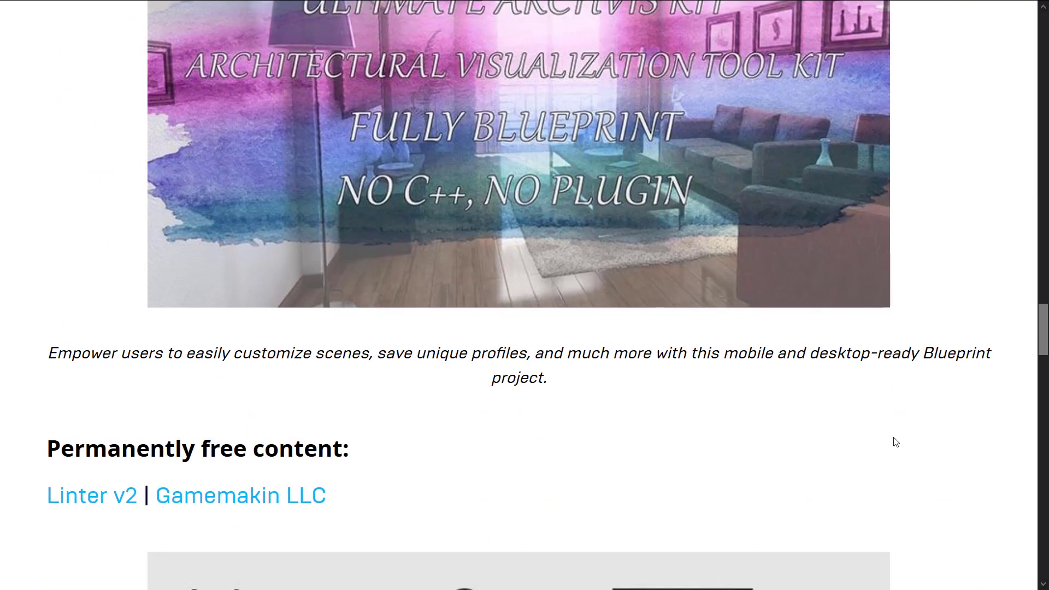
scroll(down, 3)
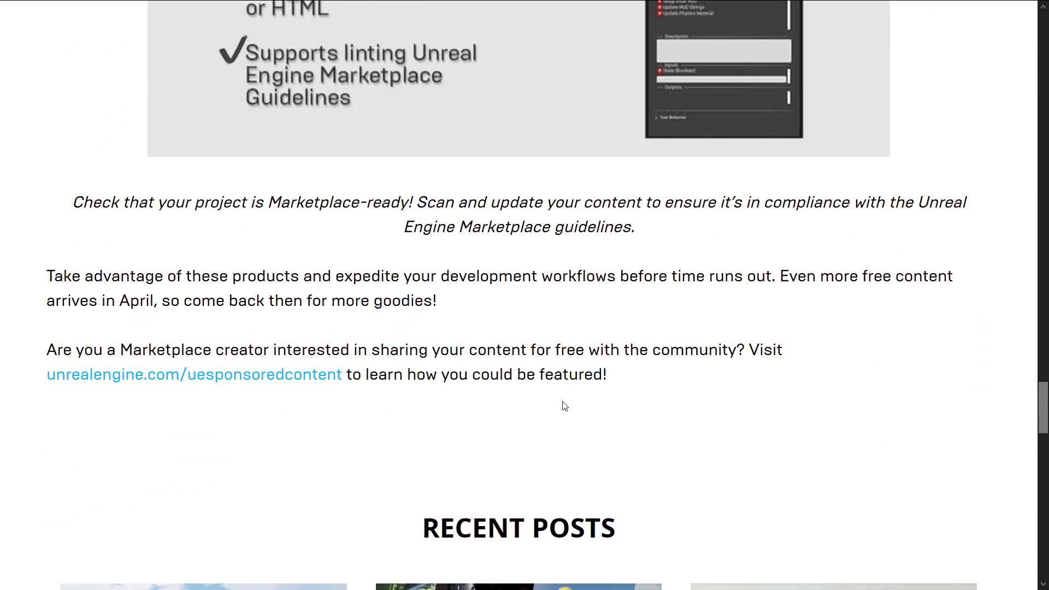
mouse_move(708, 409)
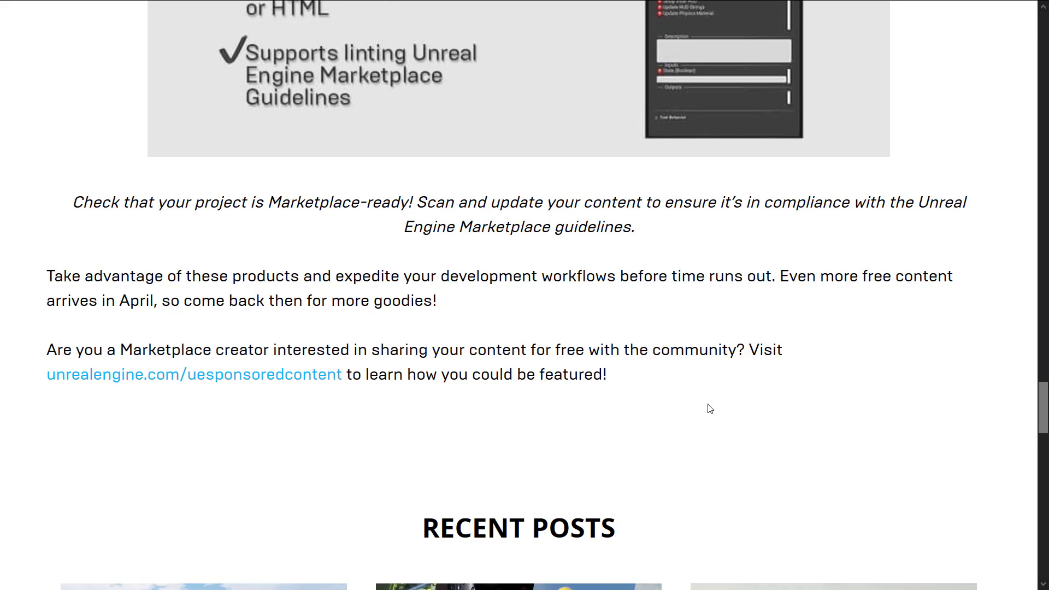
mouse_move(721, 371)
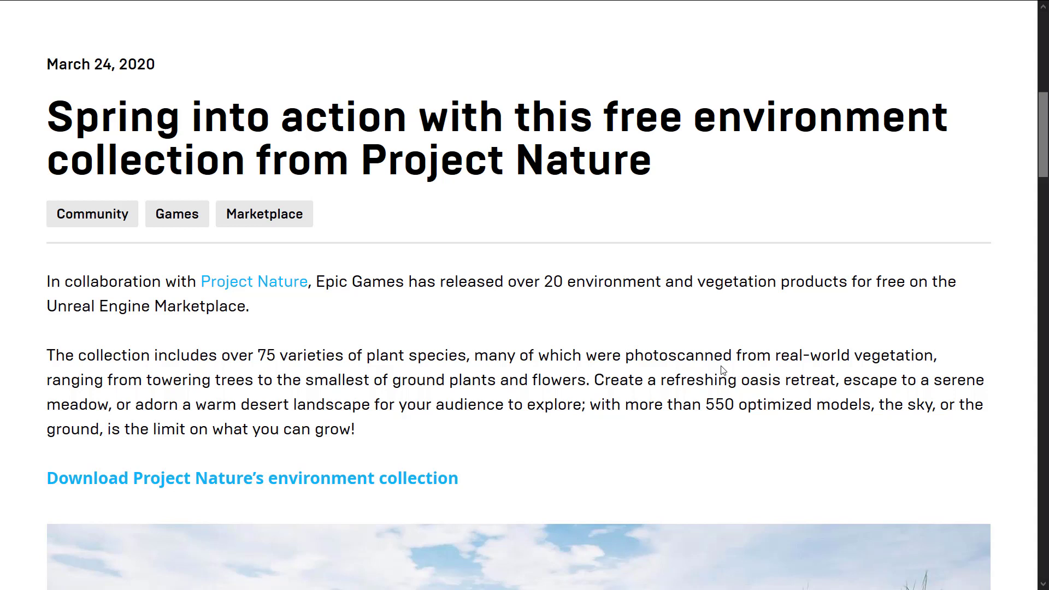
scroll(down, 3)
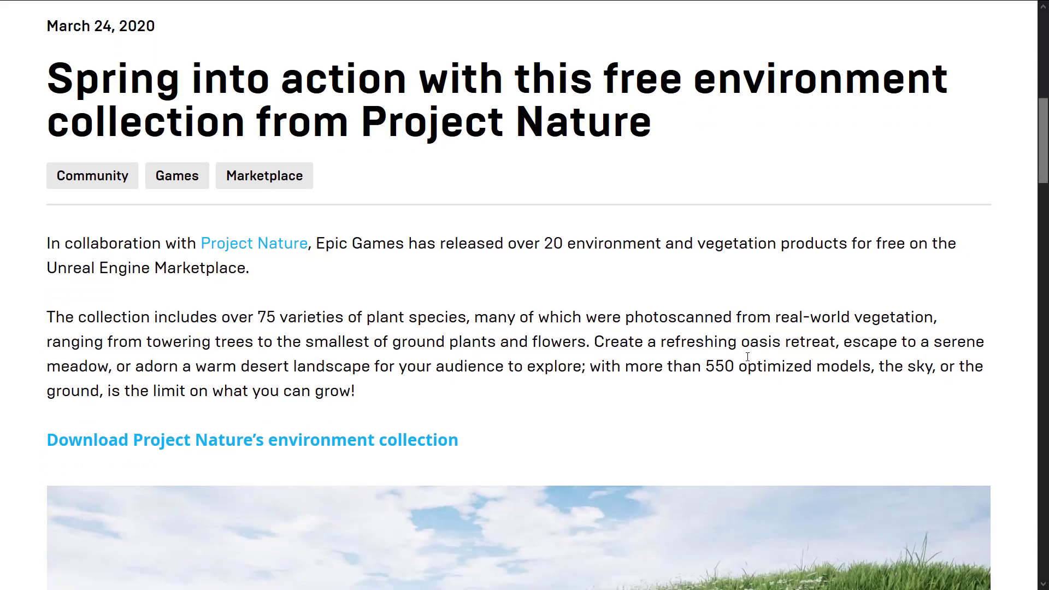
scroll(down, 3)
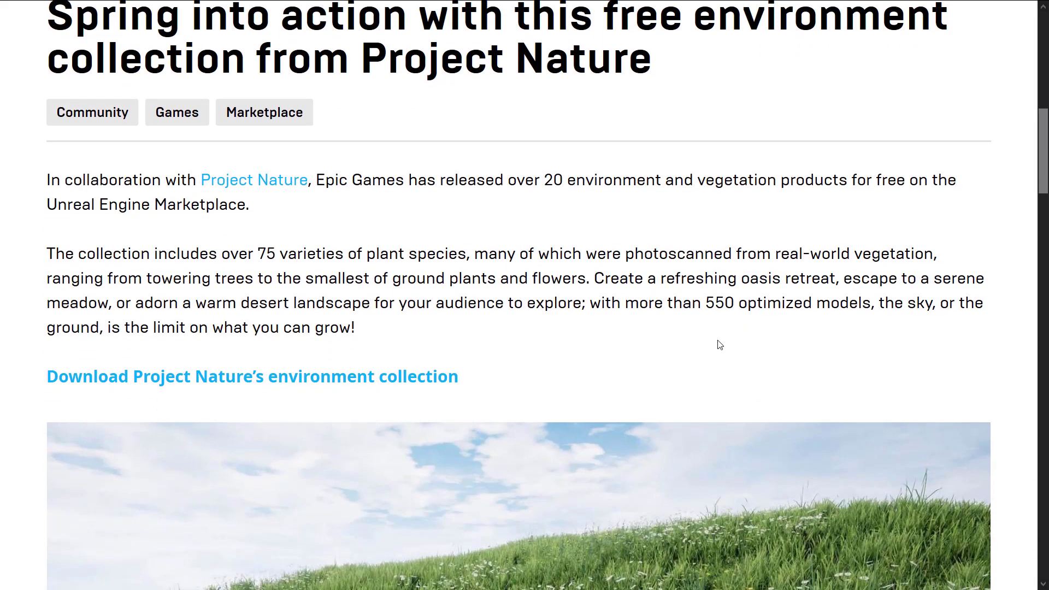
scroll(down, 3)
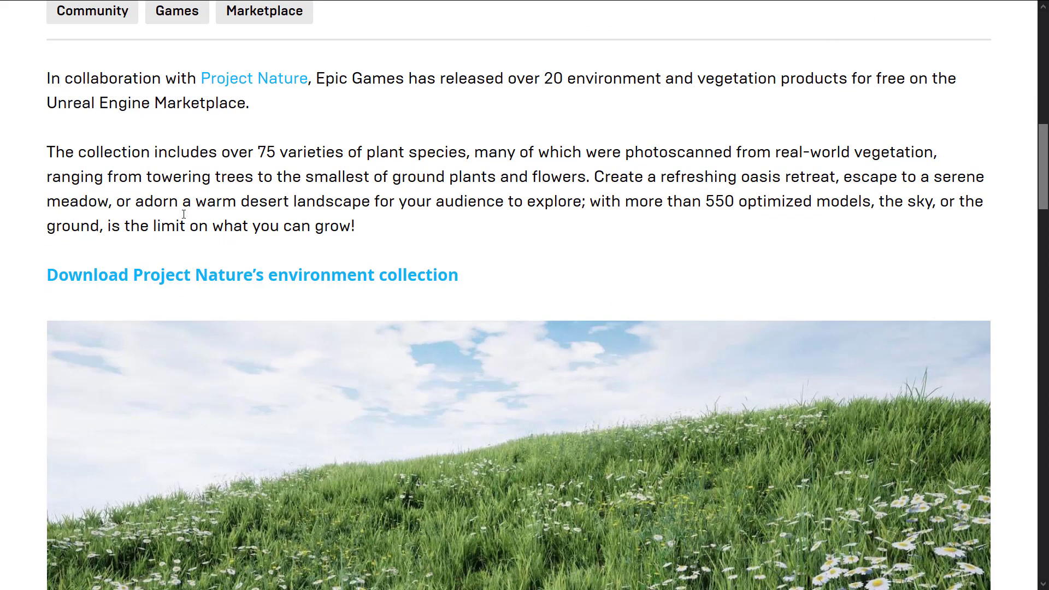
mouse_move(454, 206)
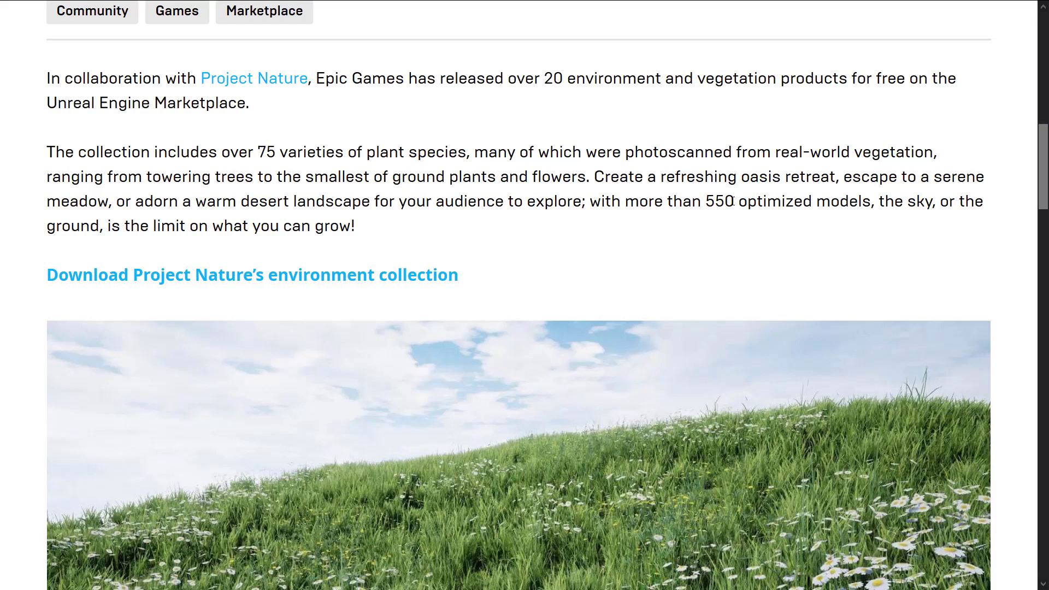
mouse_move(755, 244)
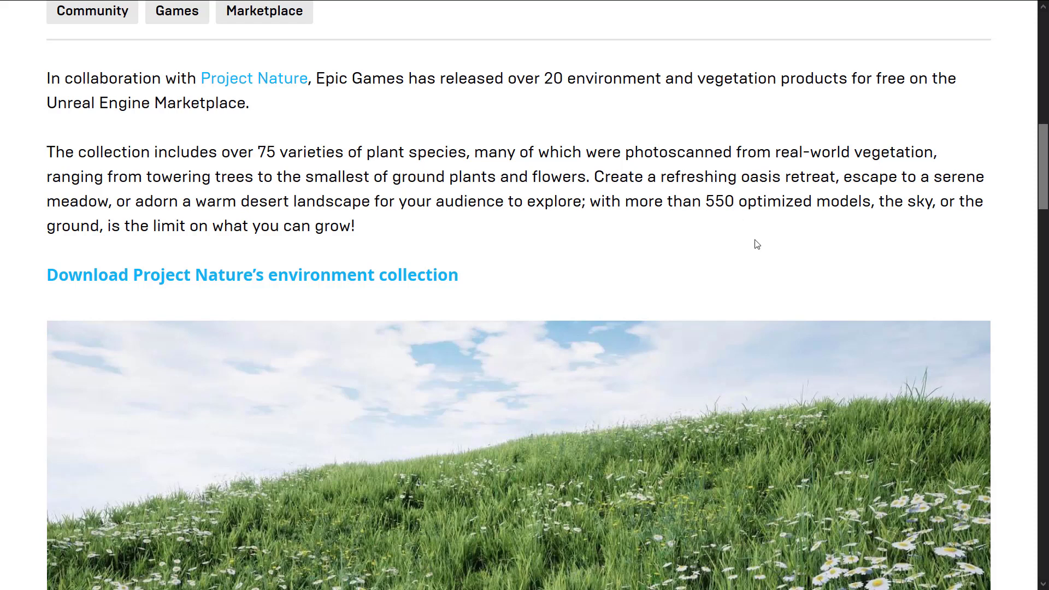
scroll(down, 3)
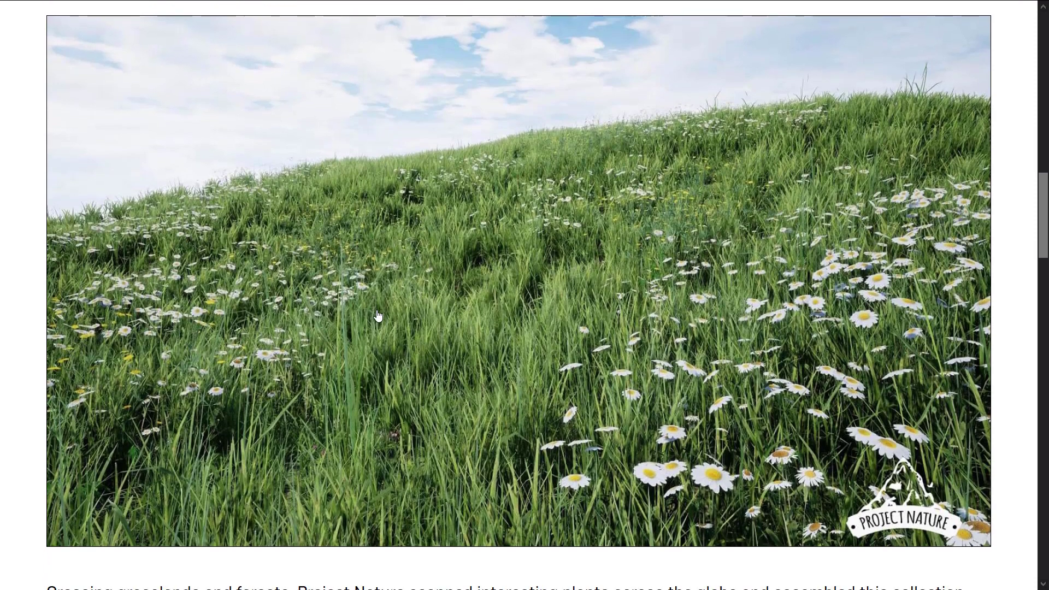
scroll(down, 3)
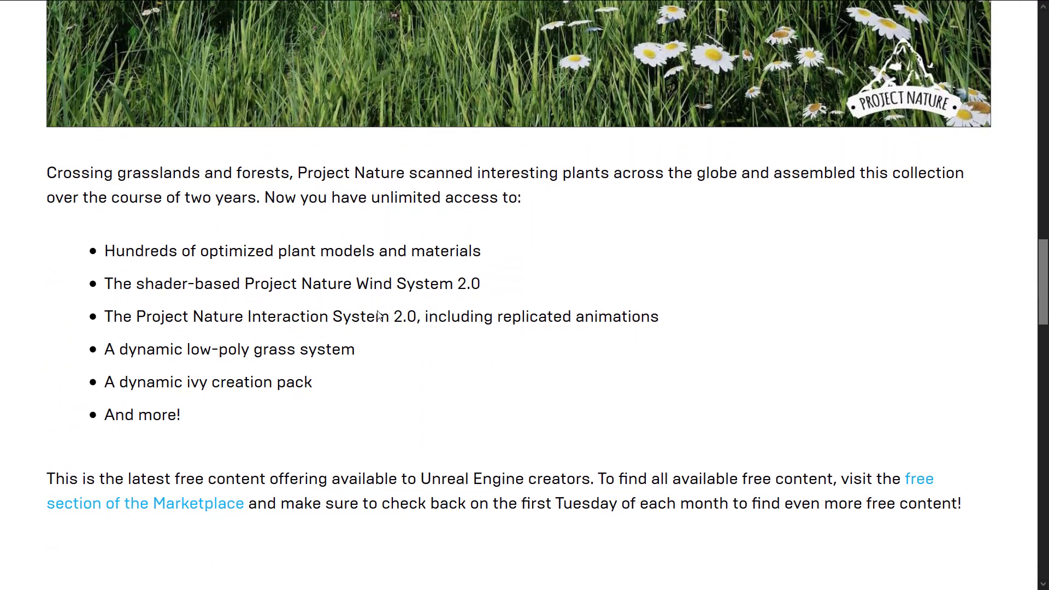
scroll(down, 3)
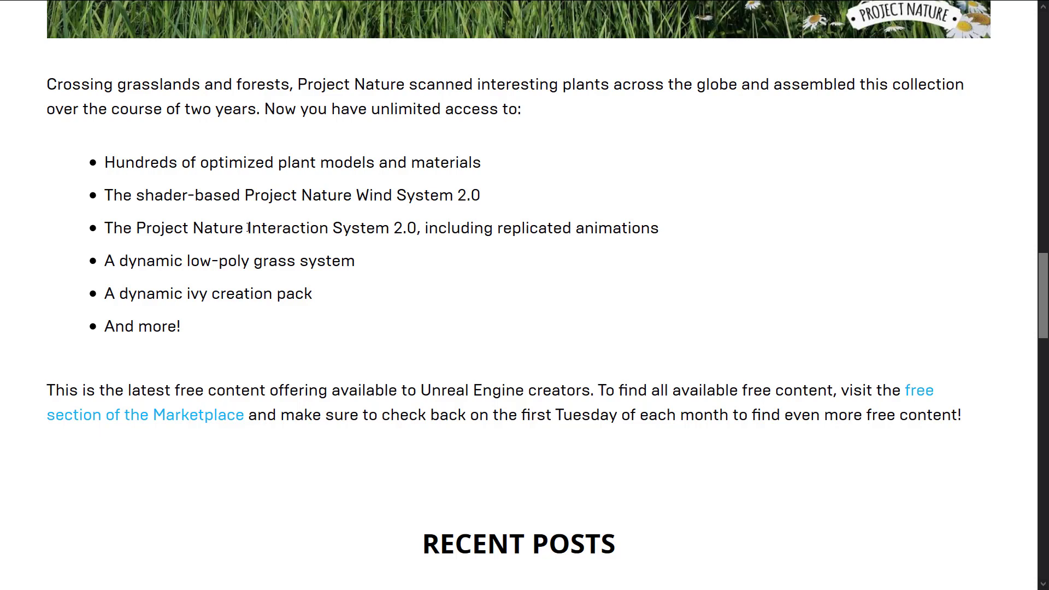
mouse_move(572, 233)
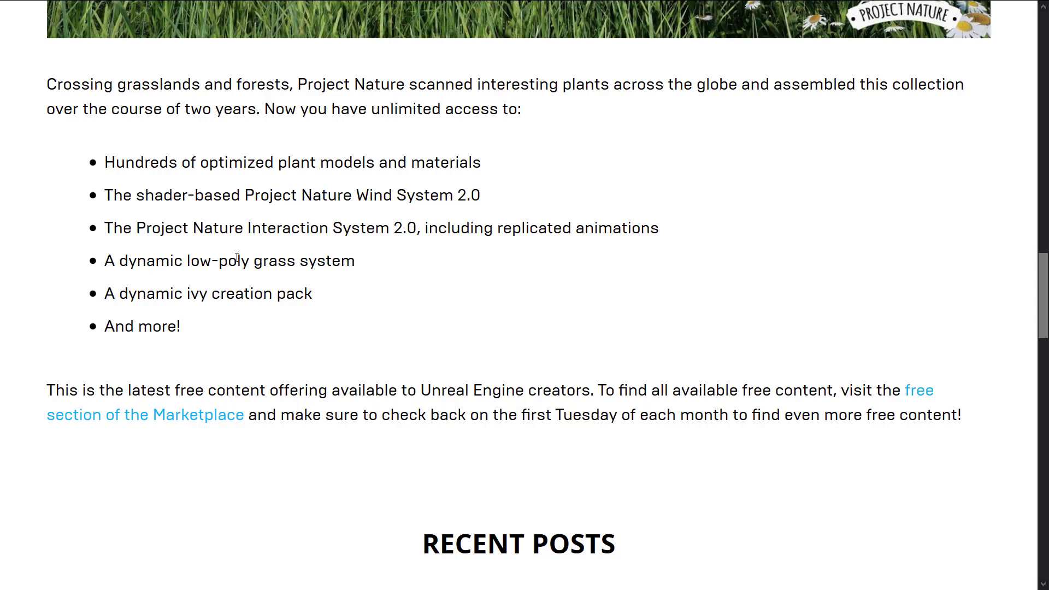
mouse_move(127, 300)
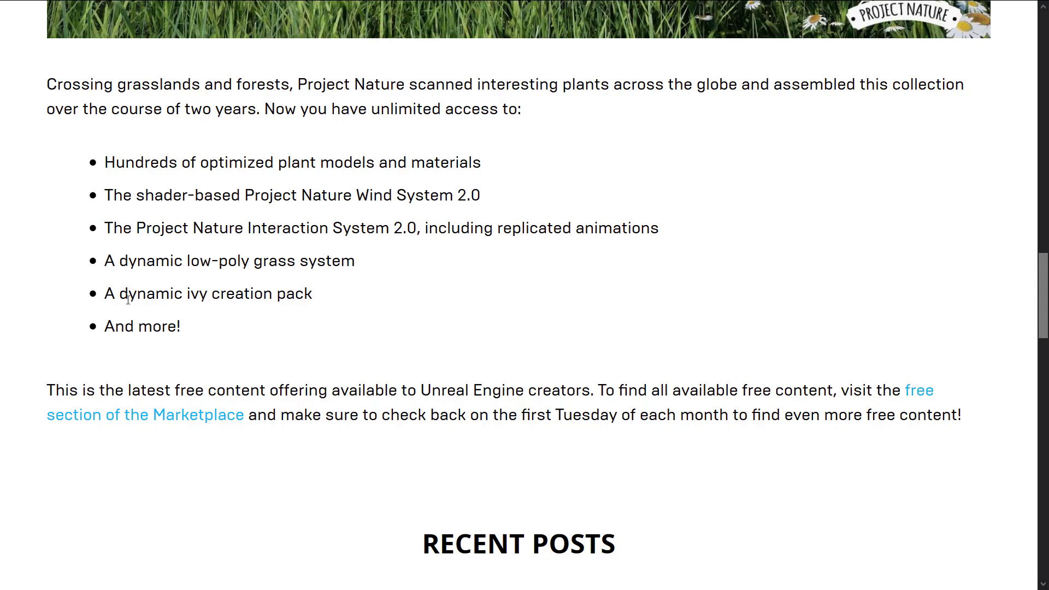
mouse_move(424, 306)
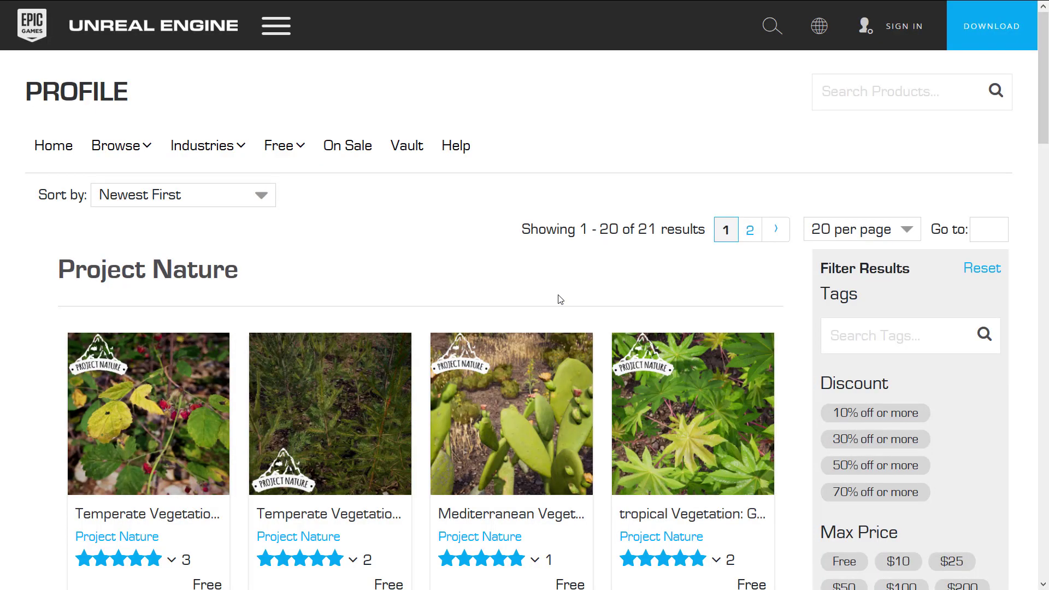
Step: Scroll the Project Nature seller page's 21 free listings down to the pagination at the bottom
scroll(down, 3)
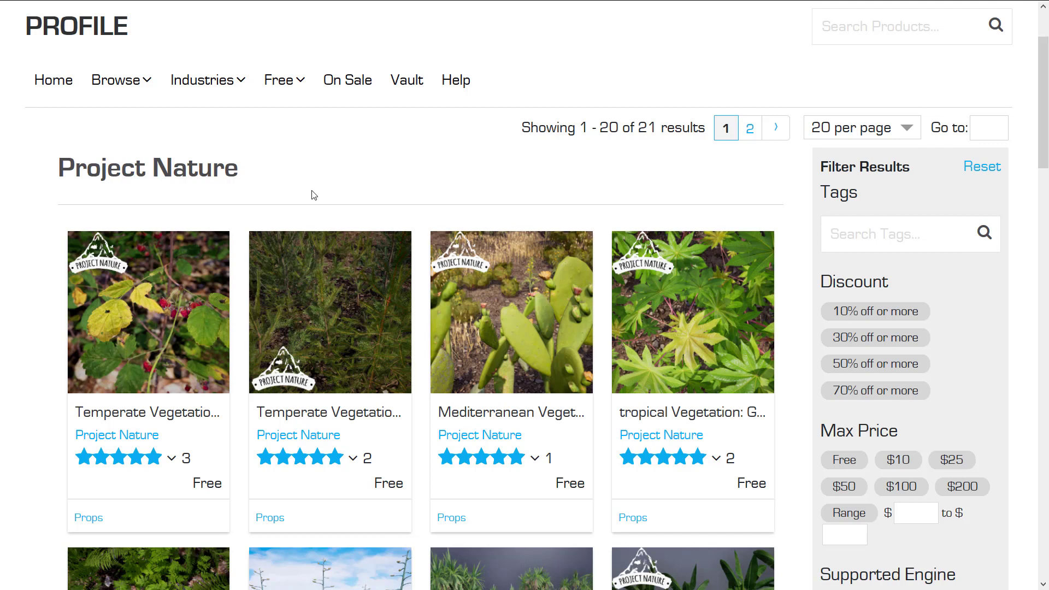
mouse_move(317, 197)
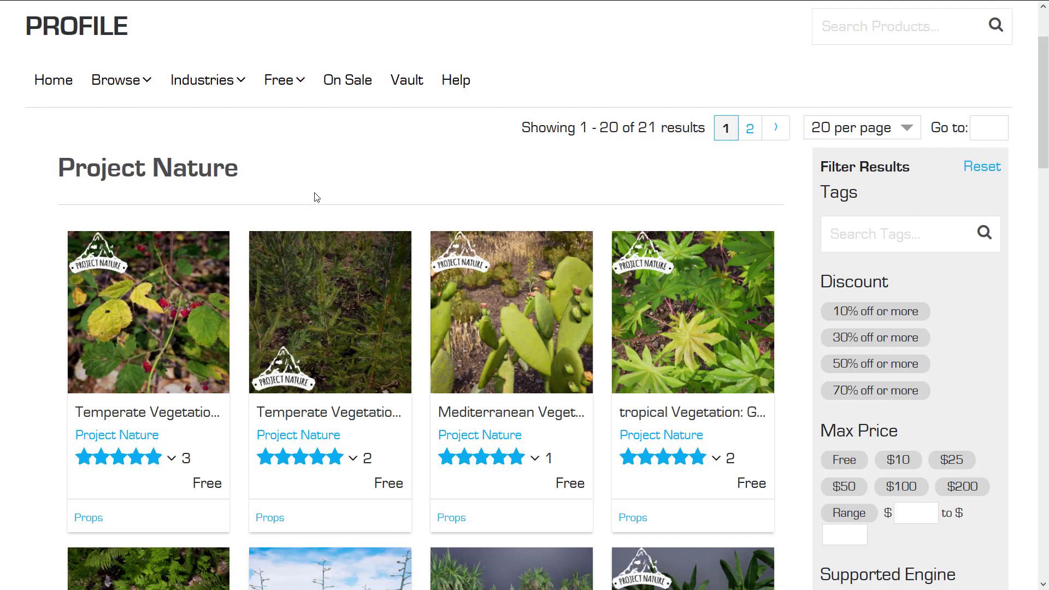
mouse_move(462, 201)
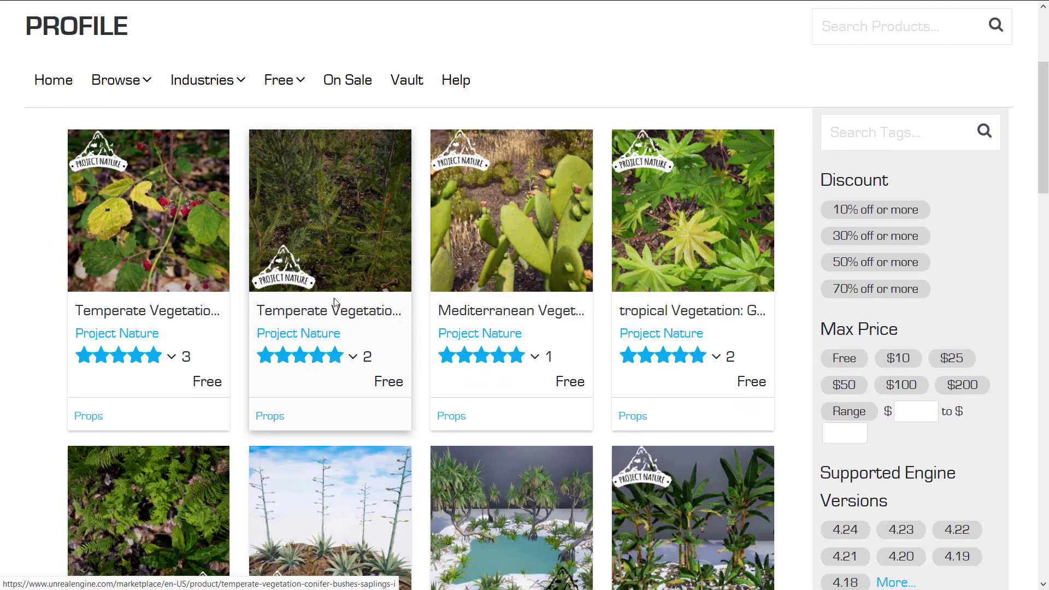
mouse_move(141, 310)
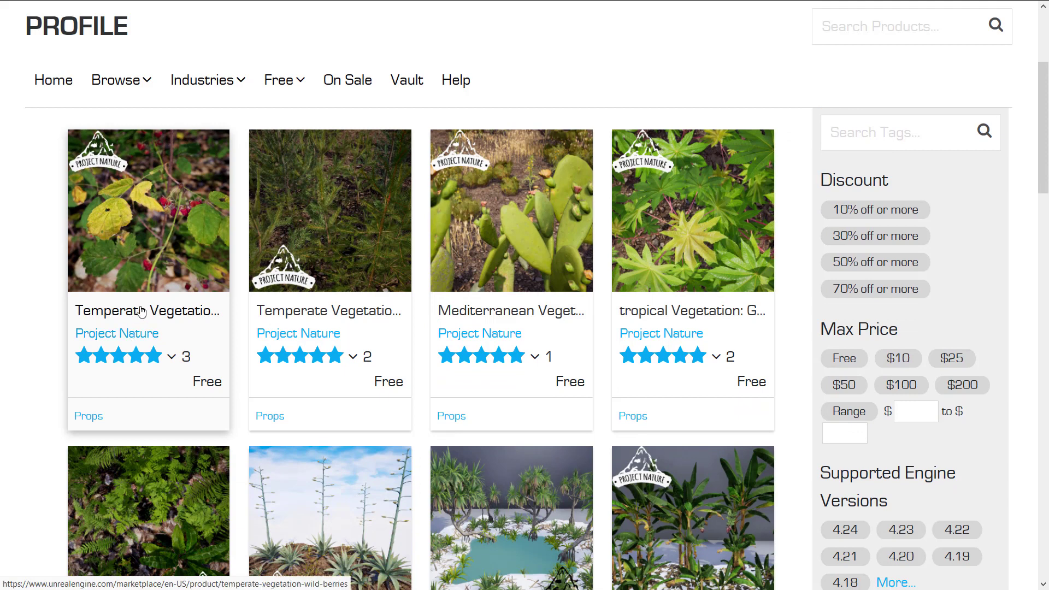
mouse_move(328, 310)
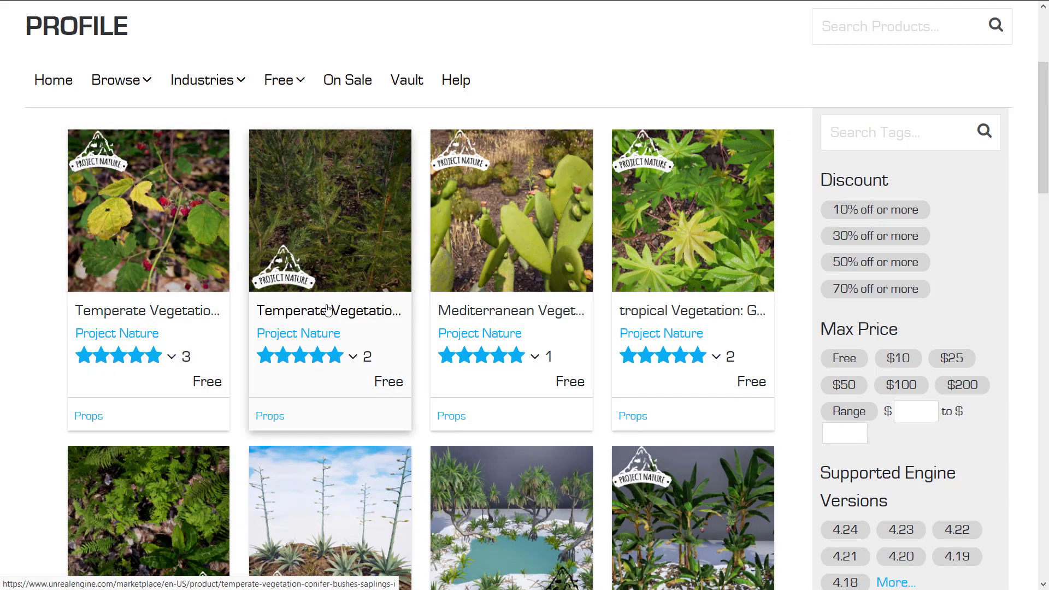
mouse_move(329, 314)
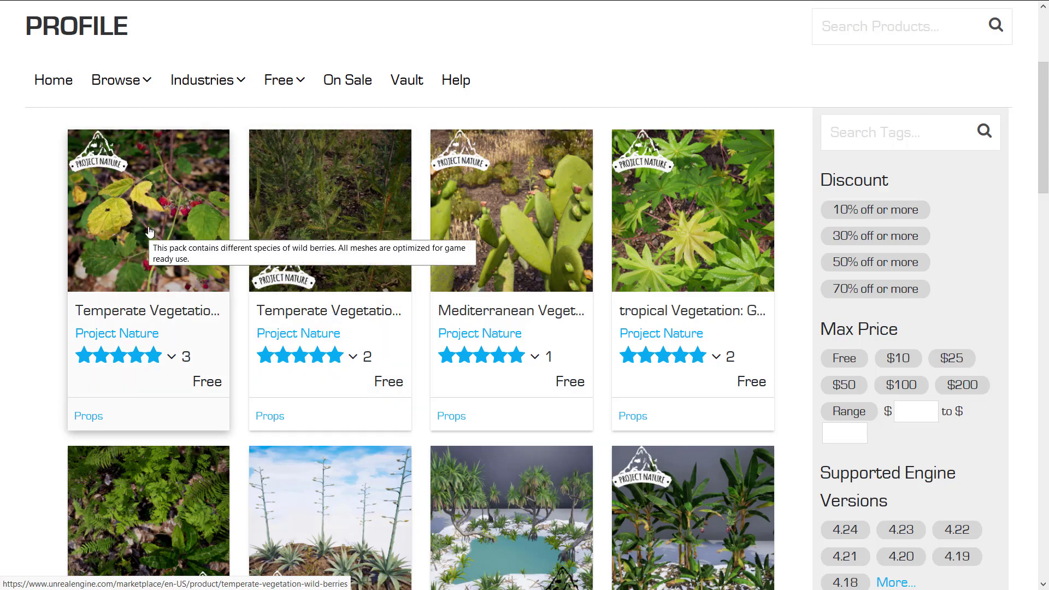
scroll(down, 3)
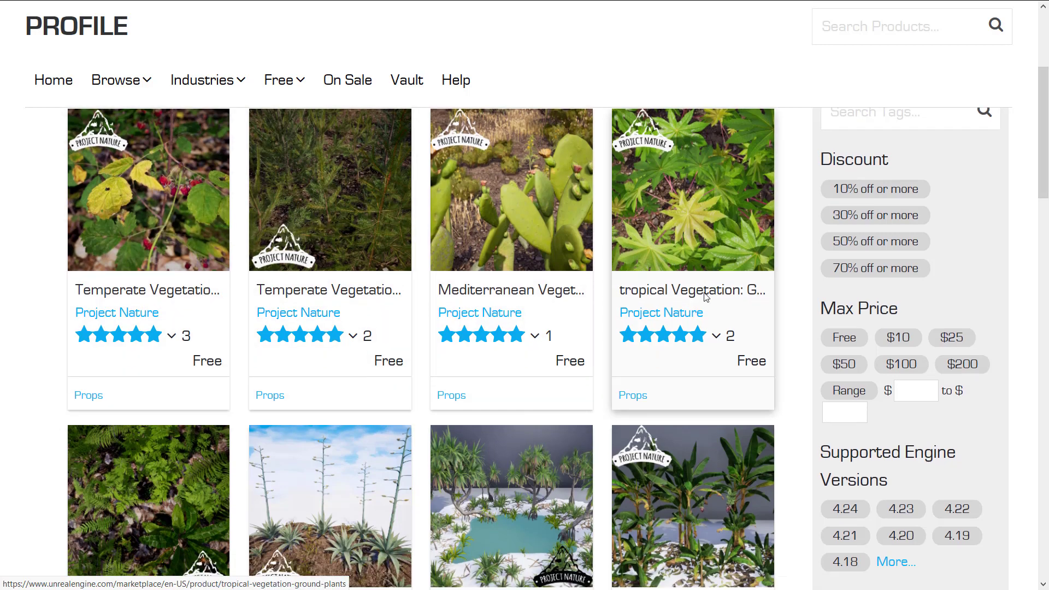
scroll(down, 3)
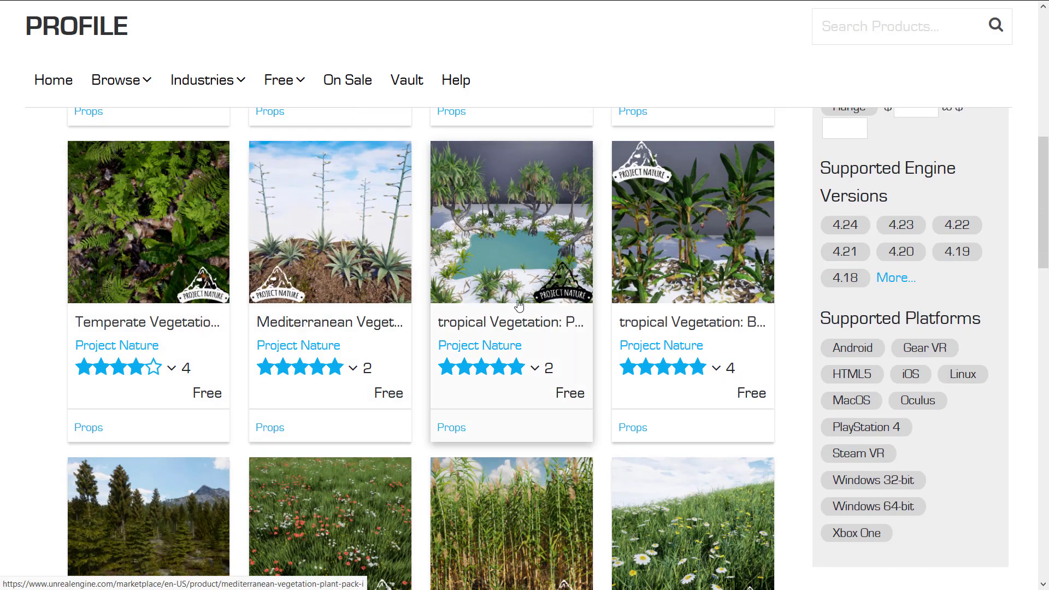
scroll(down, 3)
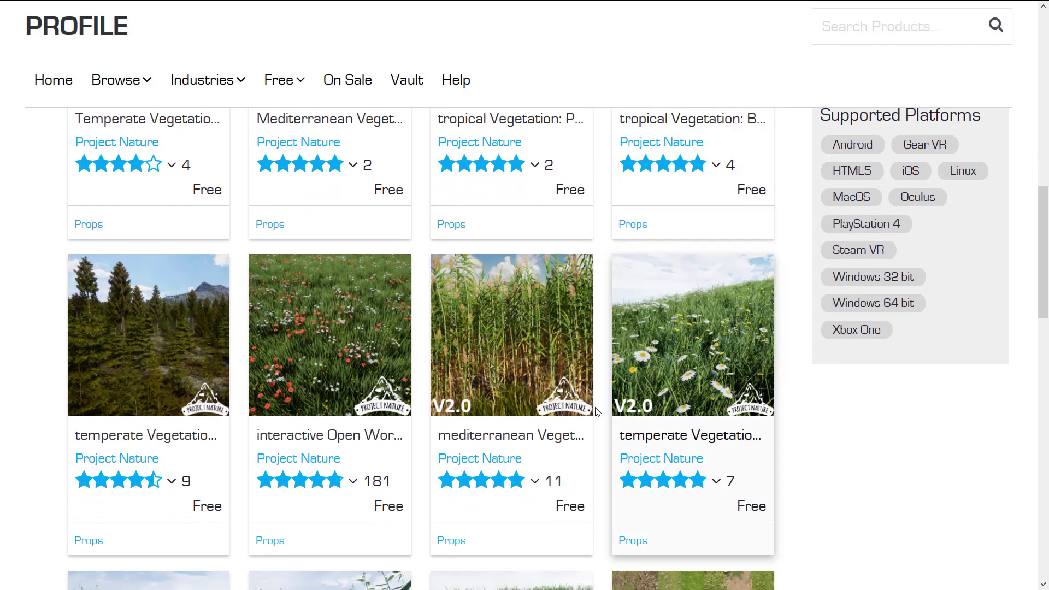
scroll(down, 3)
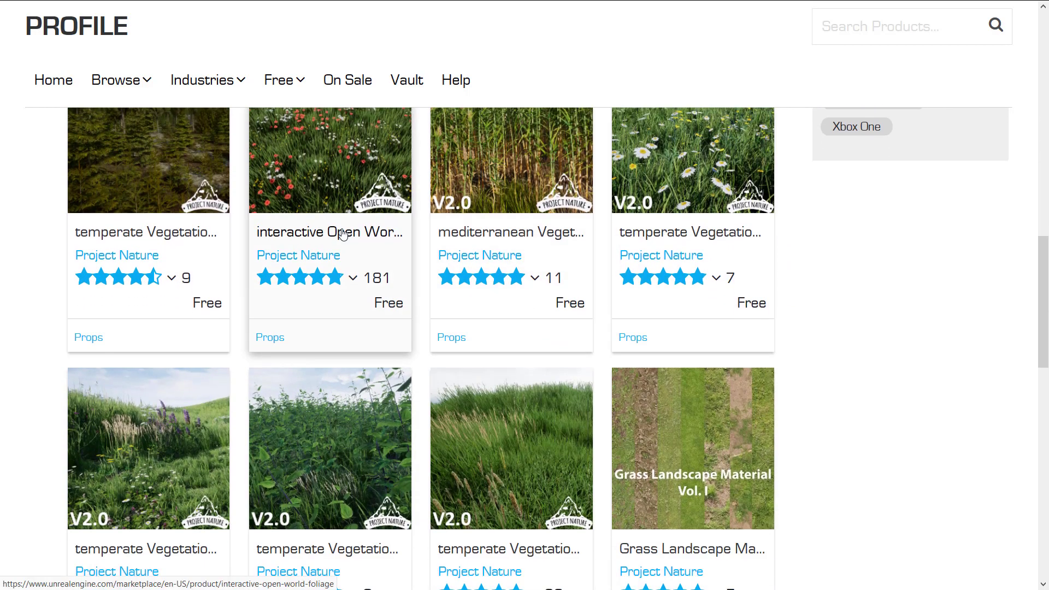
mouse_move(351, 175)
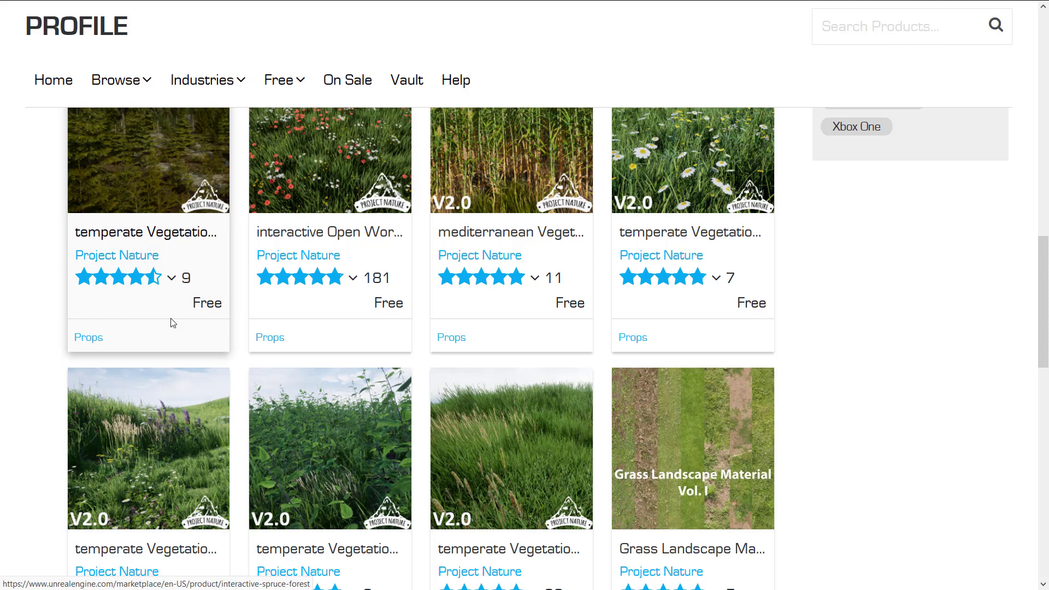
scroll(down, 3)
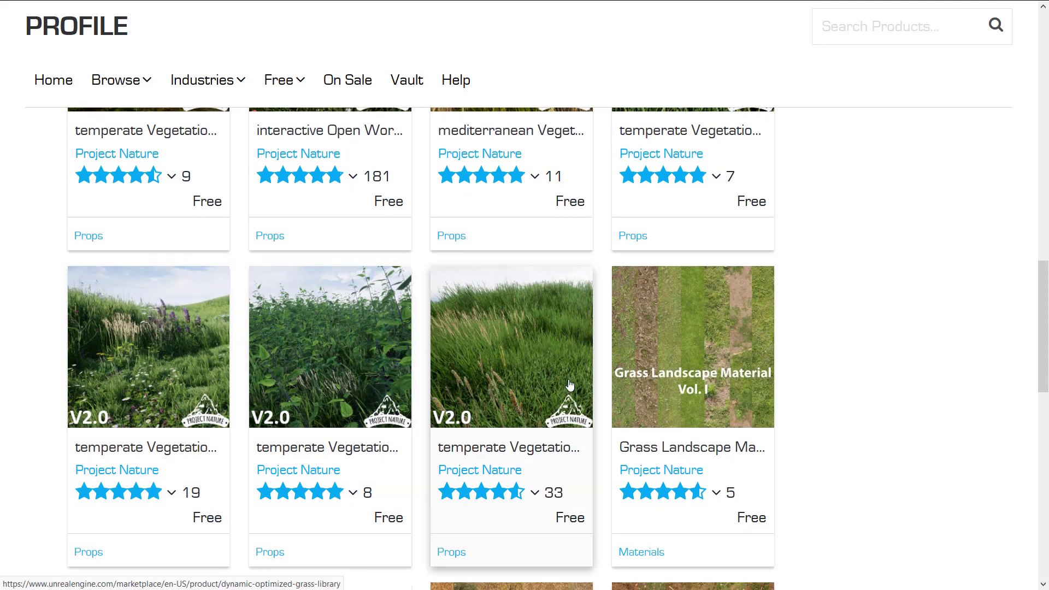
scroll(down, 3)
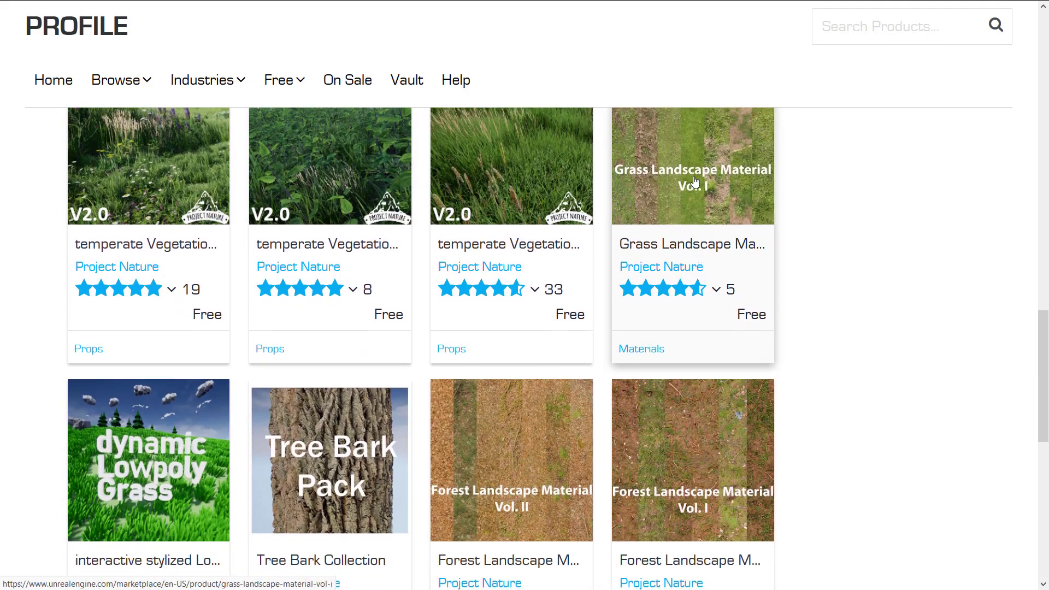
scroll(down, 3)
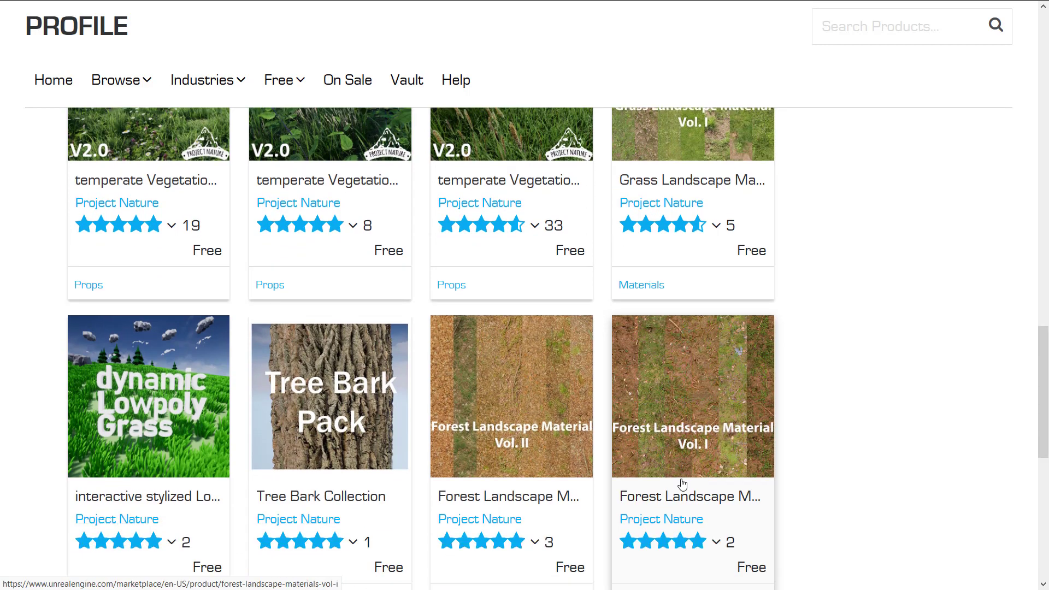
scroll(down, 3)
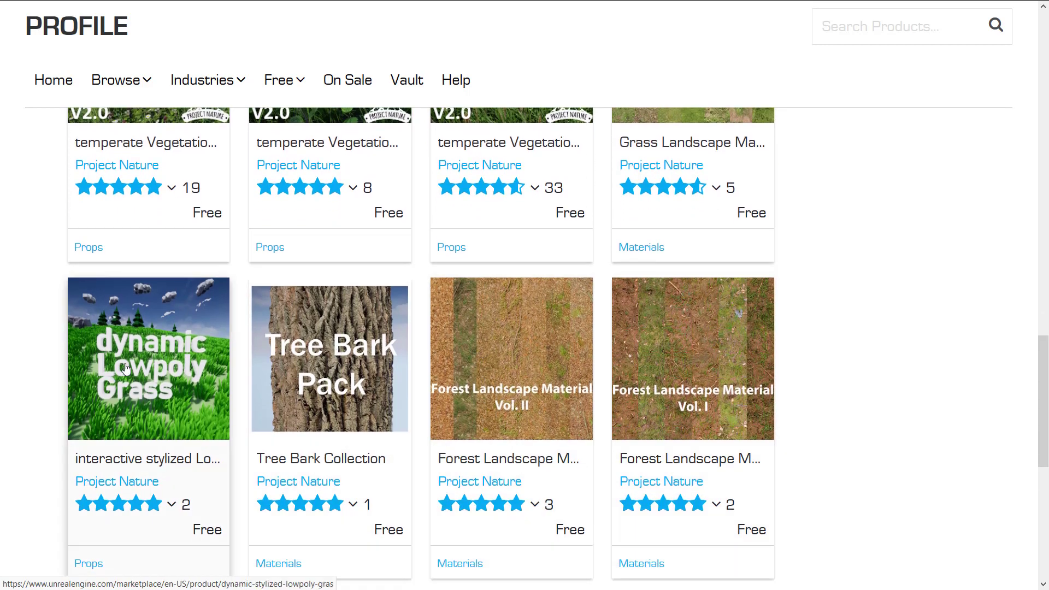
scroll(down, 3)
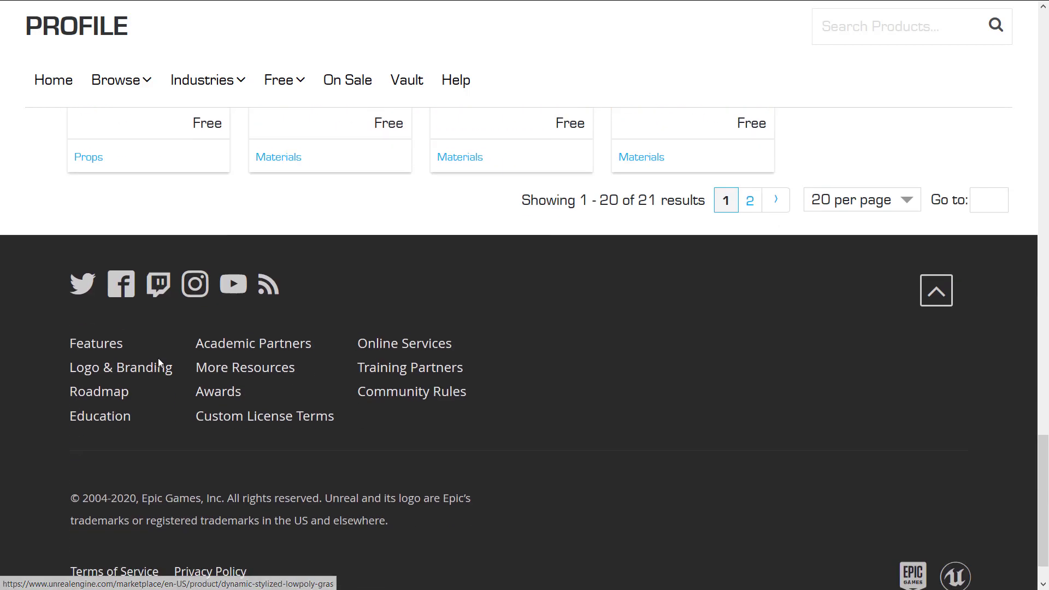
Step: View page 2's single Dynamic Ivy listing, then show the Permanently Free Collection of 69 free products
click(750, 199)
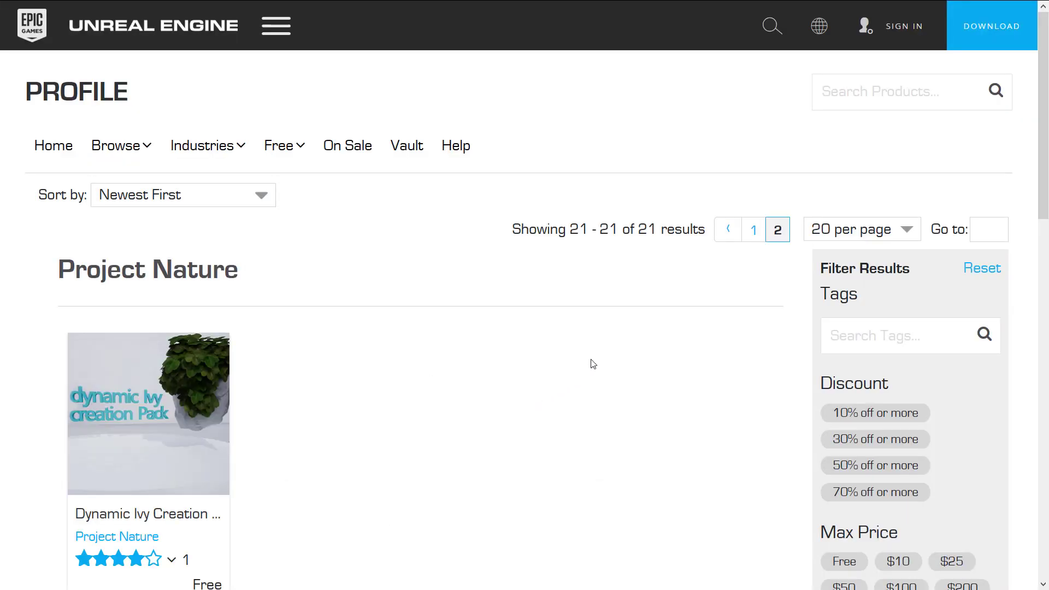
scroll(down, 3)
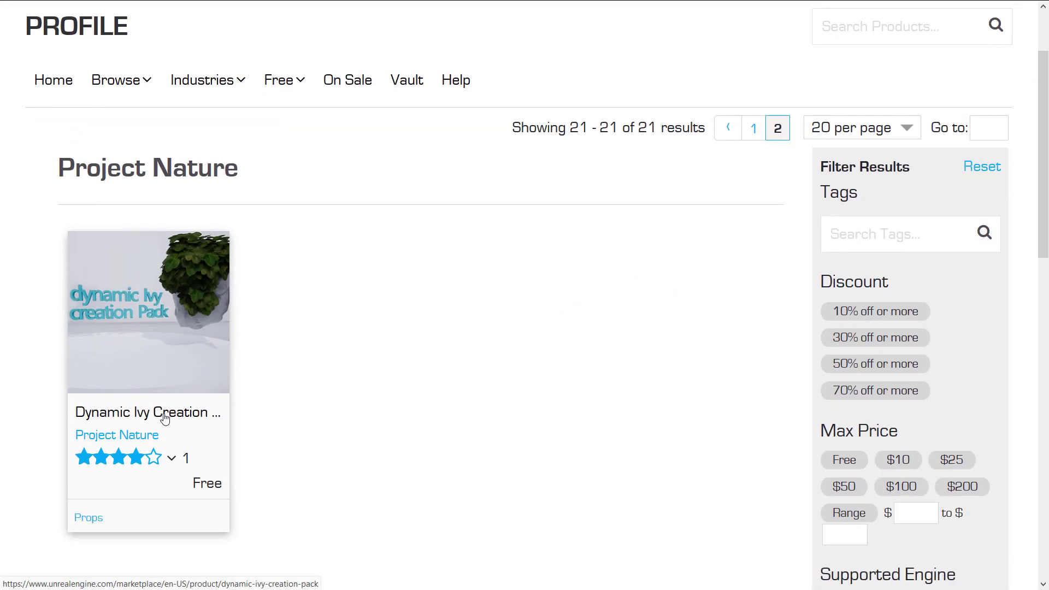
mouse_move(313, 411)
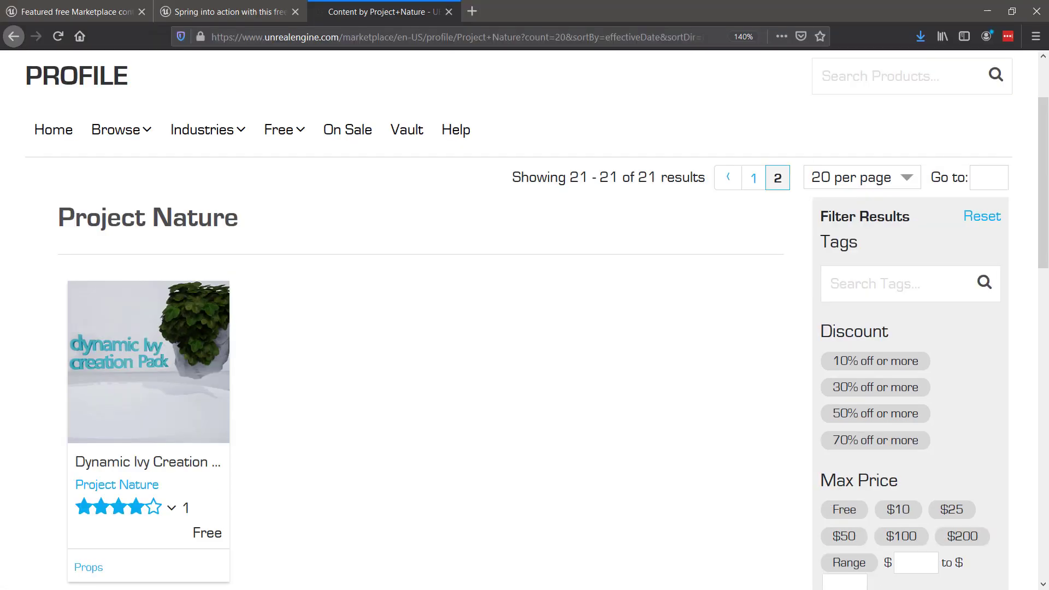
click(278, 130)
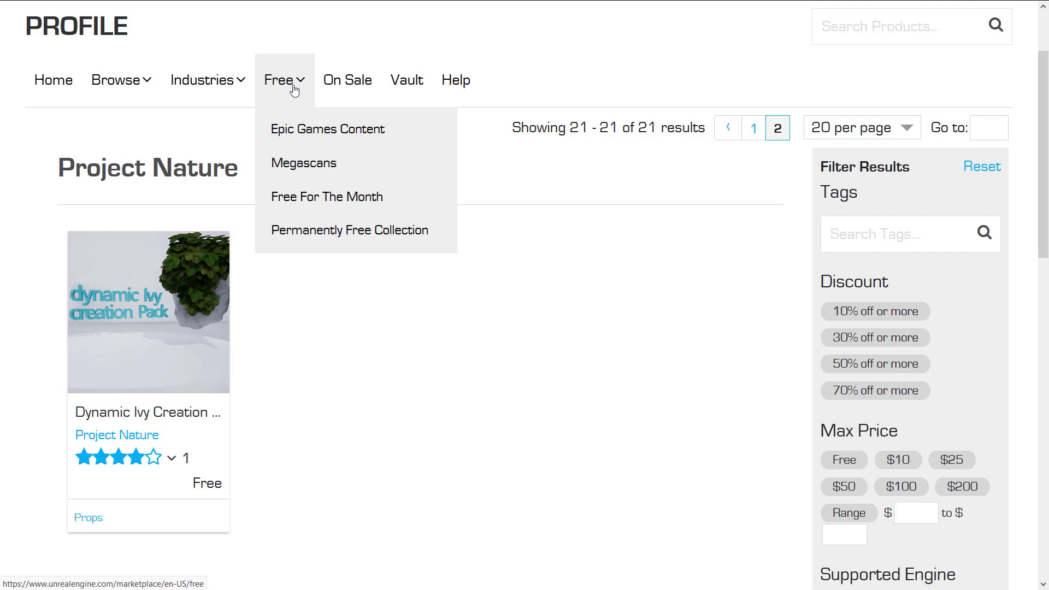
mouse_move(322, 235)
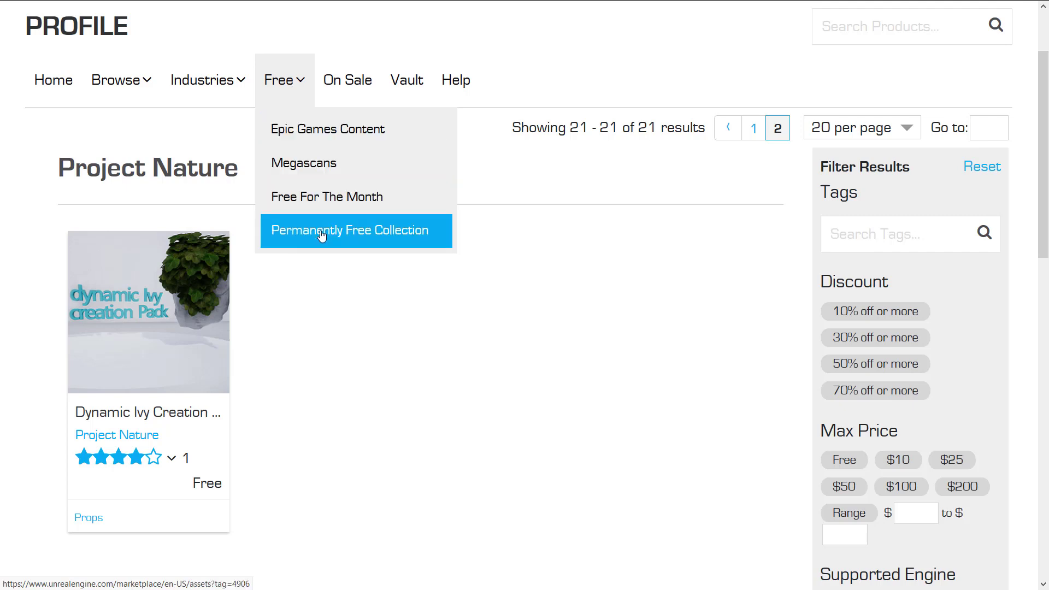
click(322, 230)
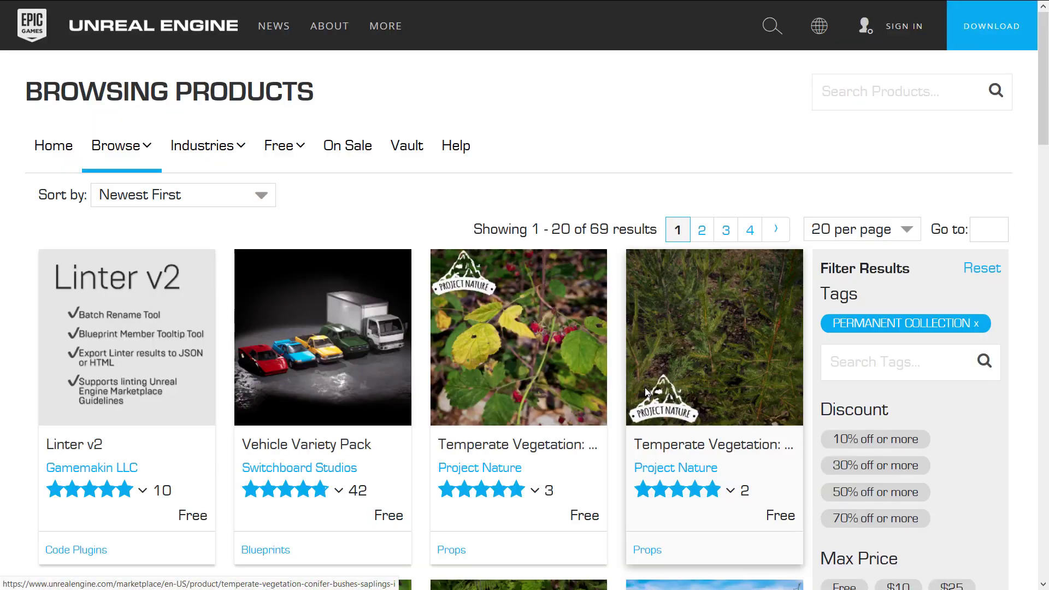
Step: Flip through pages 3 and 4 of the Permanent Collection results and return to page 2
scroll(down, 3)
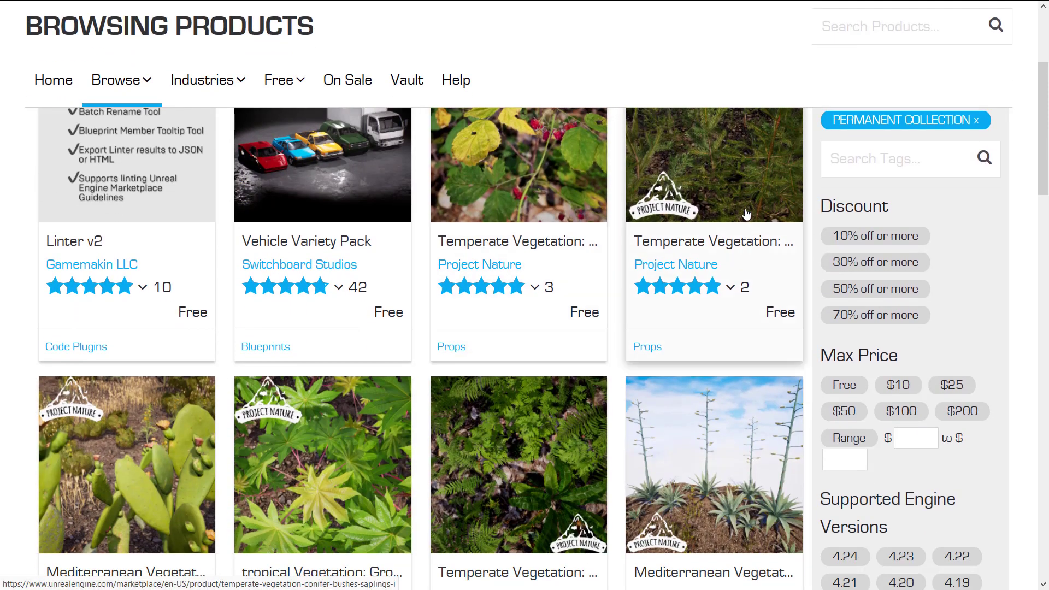
scroll(down, 3)
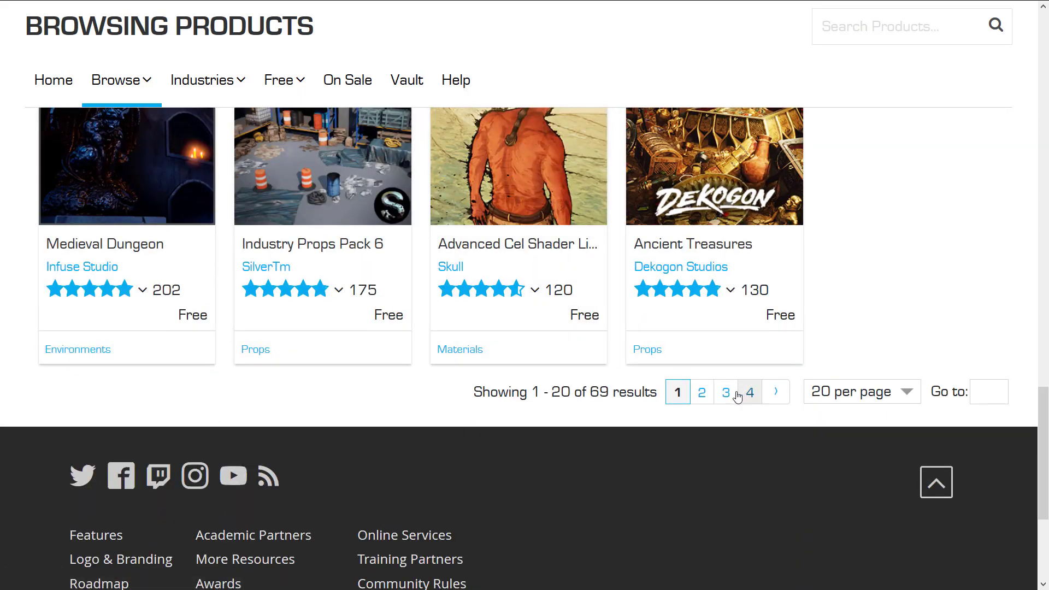
click(726, 391)
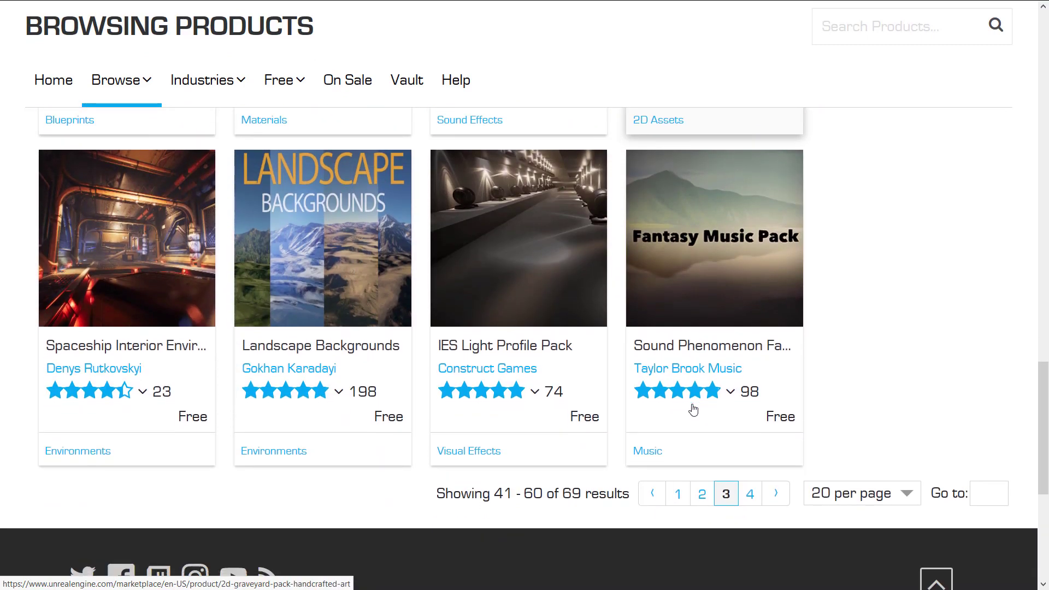
scroll(down, 3)
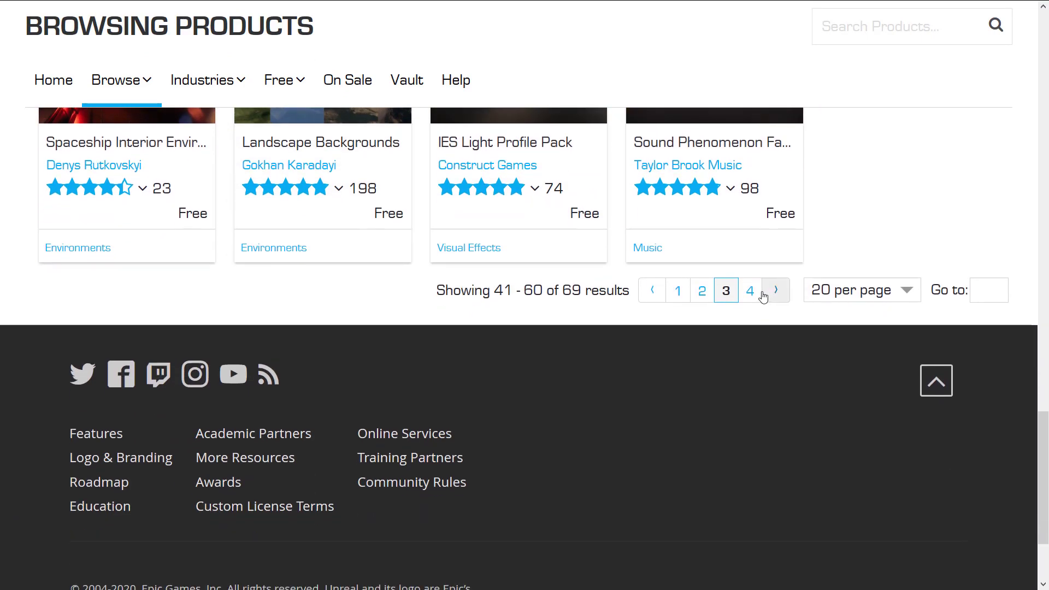
click(750, 291)
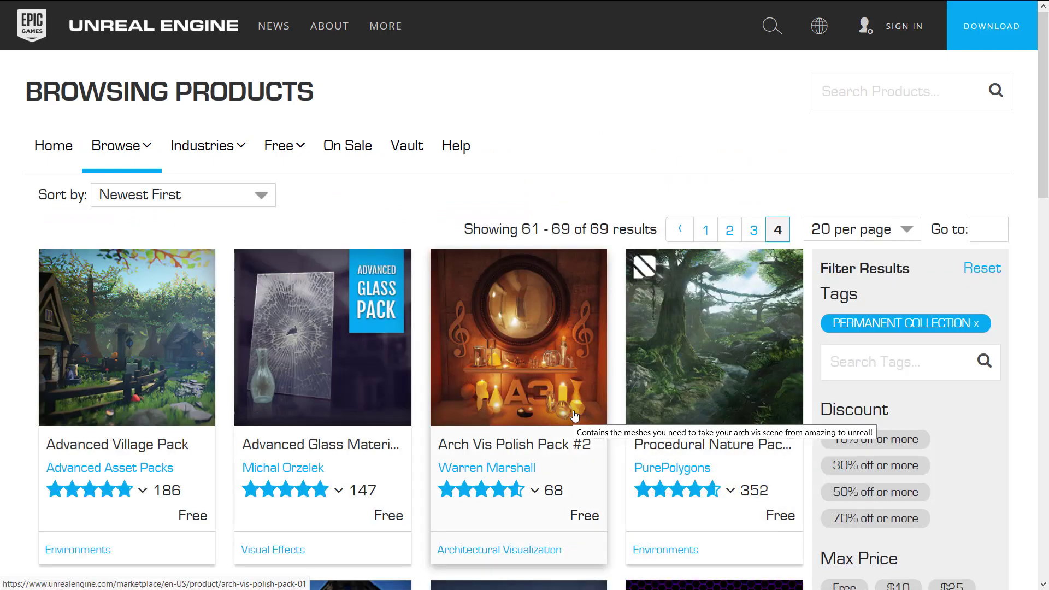
scroll(down, 3)
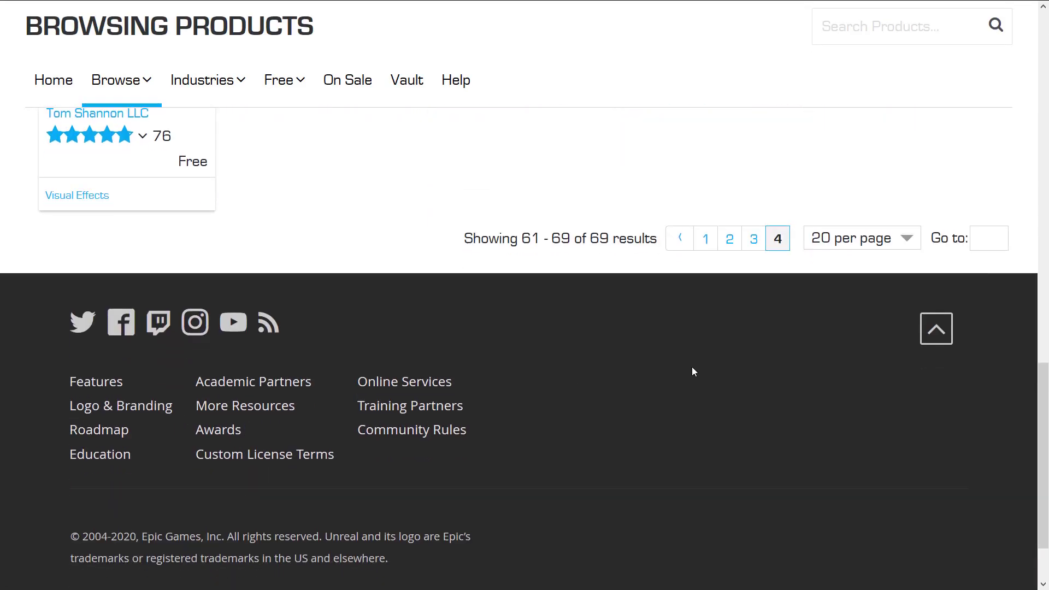
click(731, 239)
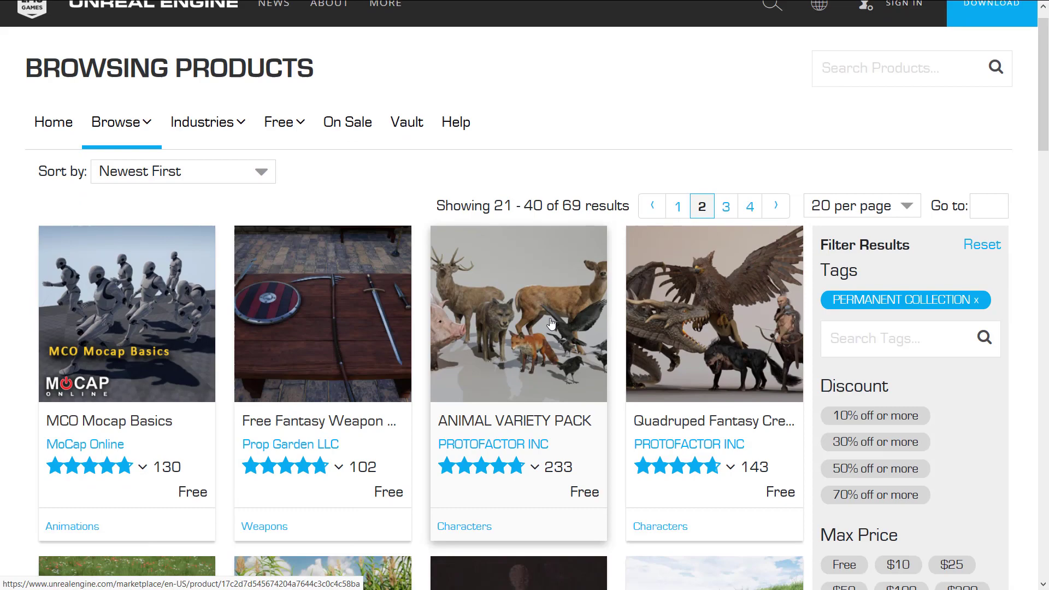
Step: Browse page 2's results 21–40 to the end, then switch toward the Unreal Editor window
scroll(down, 3)
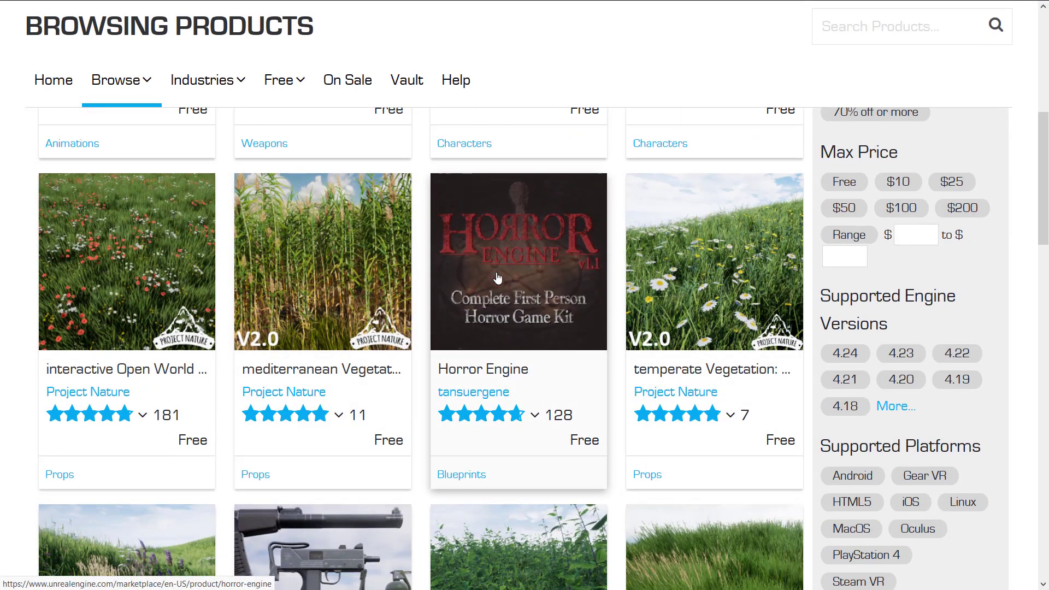
scroll(down, 3)
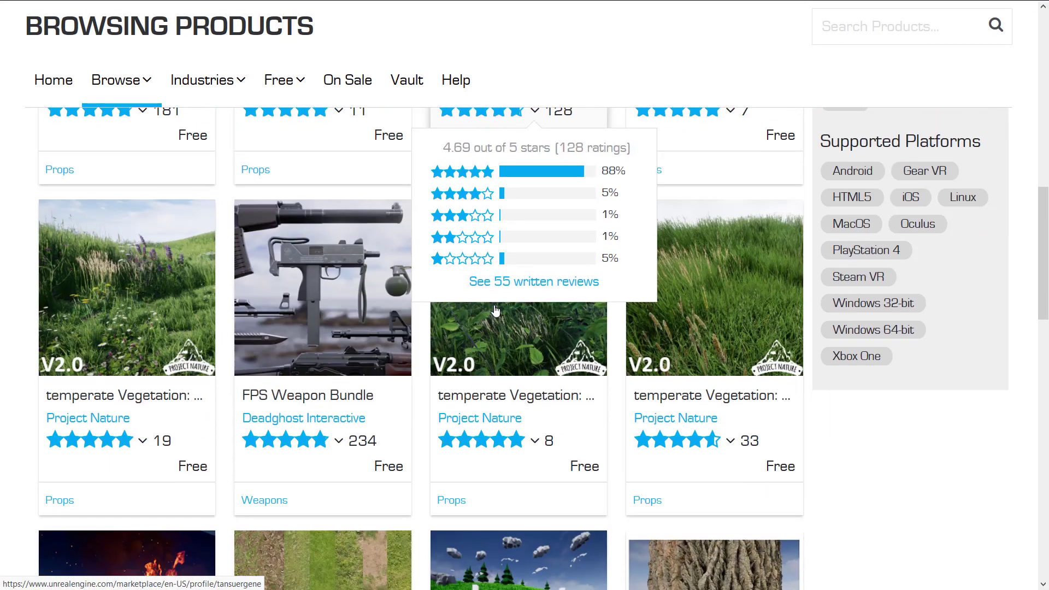
scroll(down, 3)
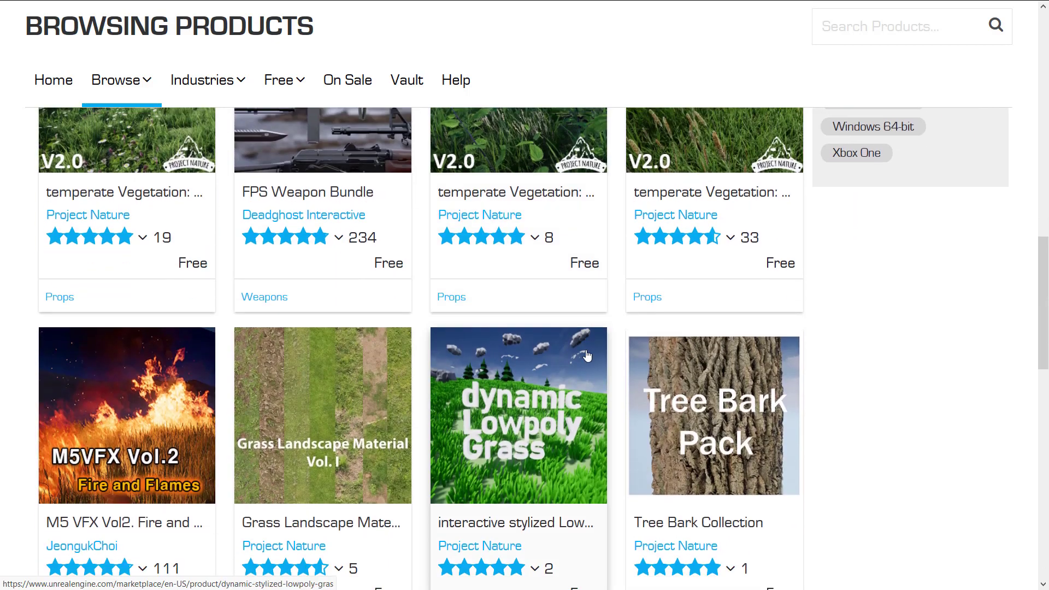
scroll(down, 3)
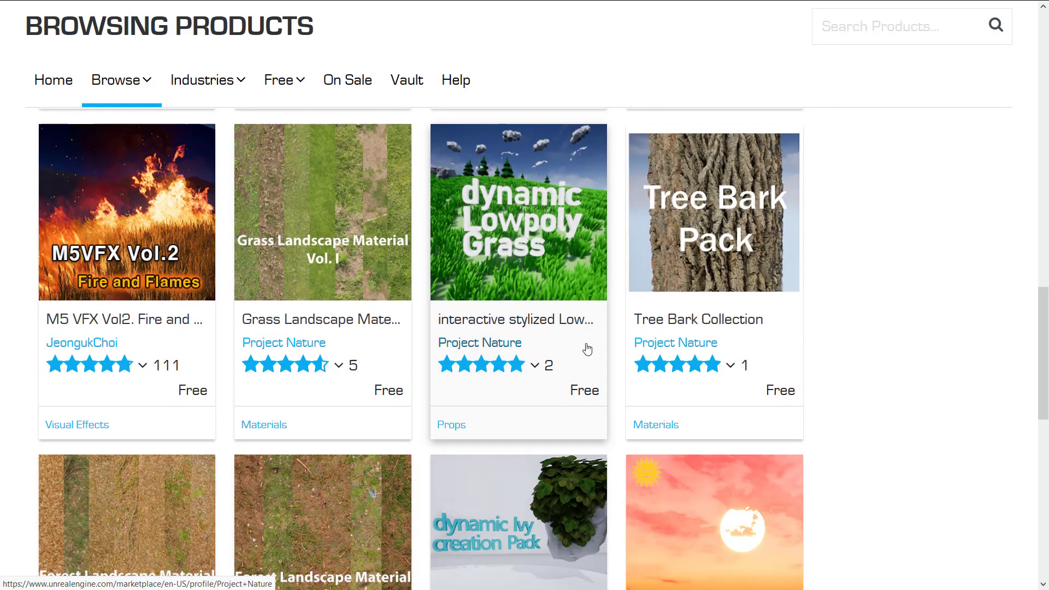
scroll(down, 3)
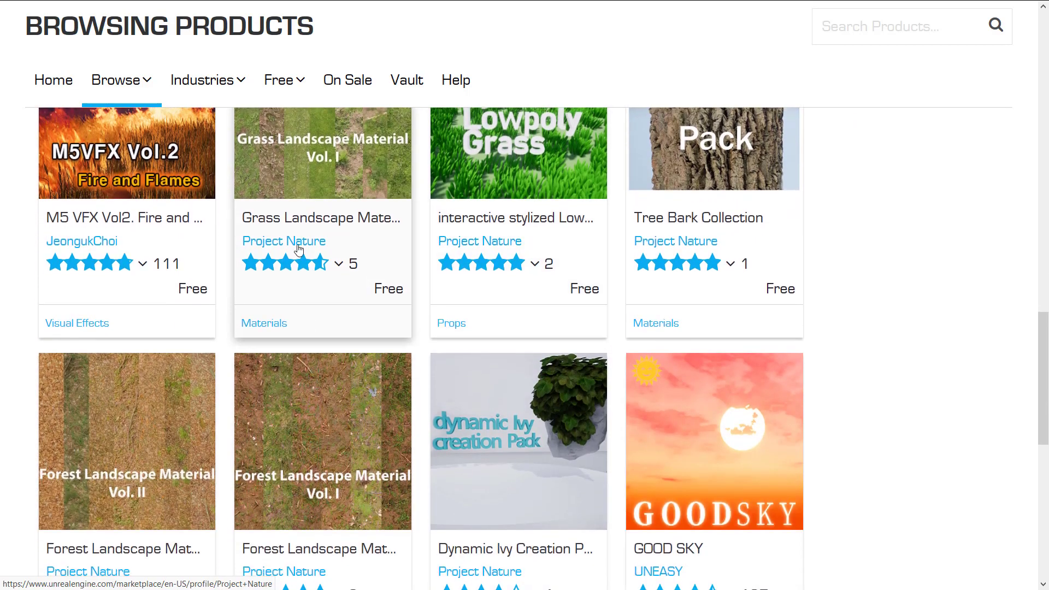
scroll(down, 3)
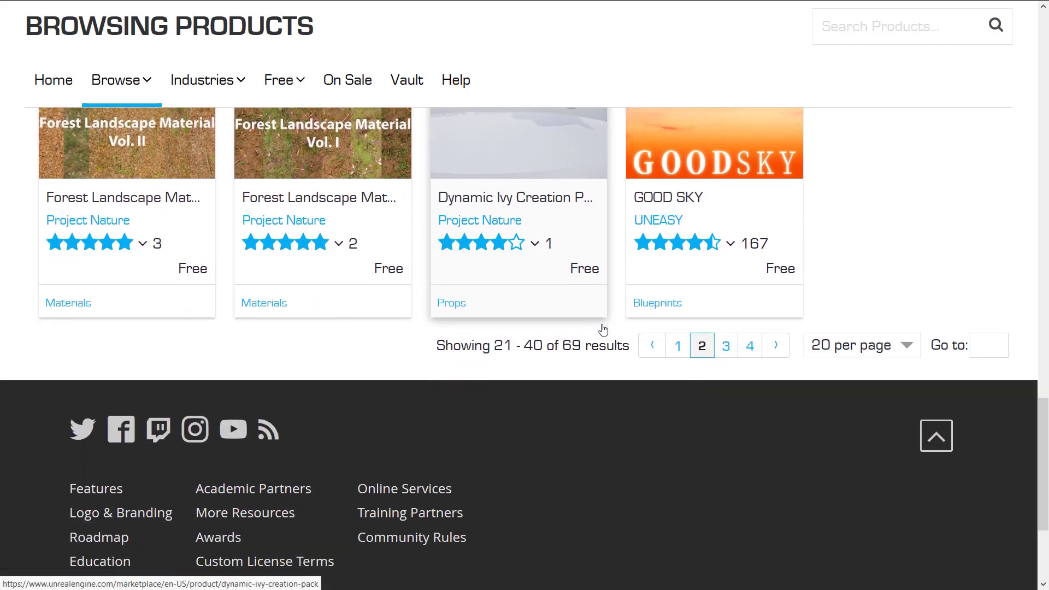
scroll(up, 3)
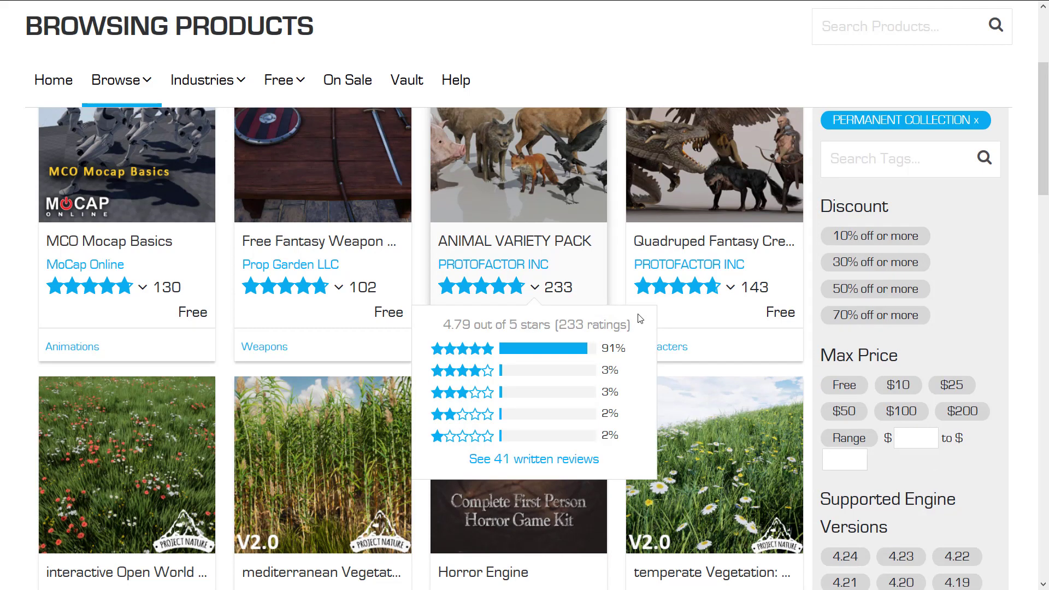
key(alt+tab)
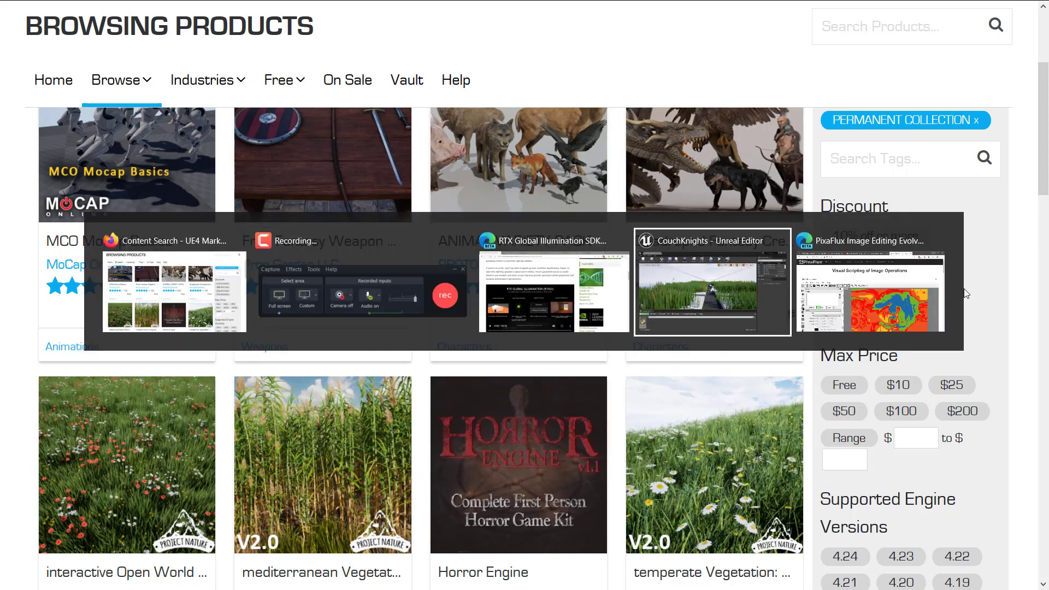
Step: Bring up the Unreal Editor window showing the CouchKnights project's PN_OpenWorldFoliage folder
click(713, 281)
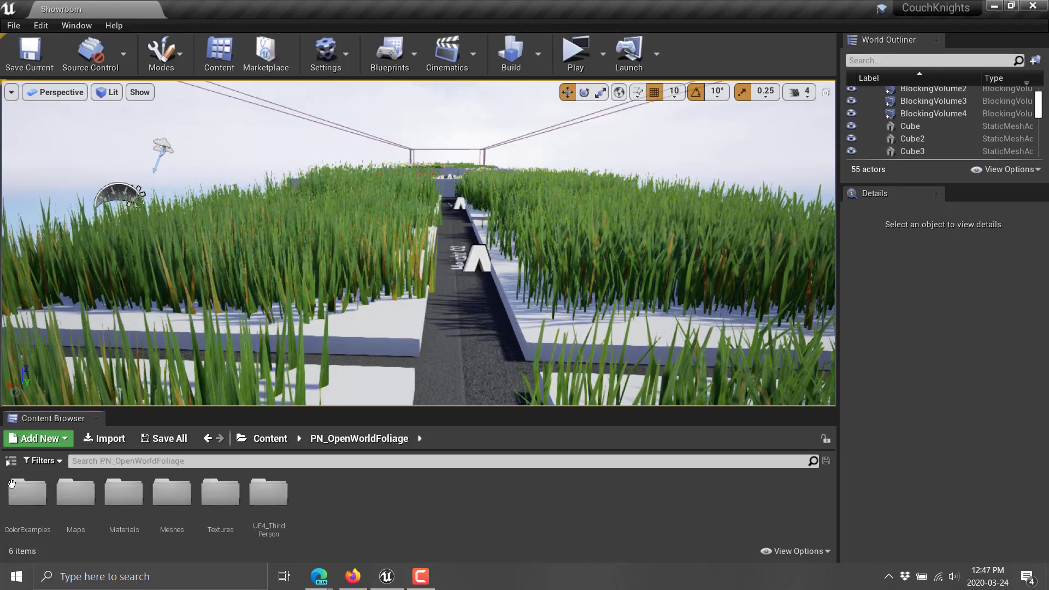
mouse_move(28, 493)
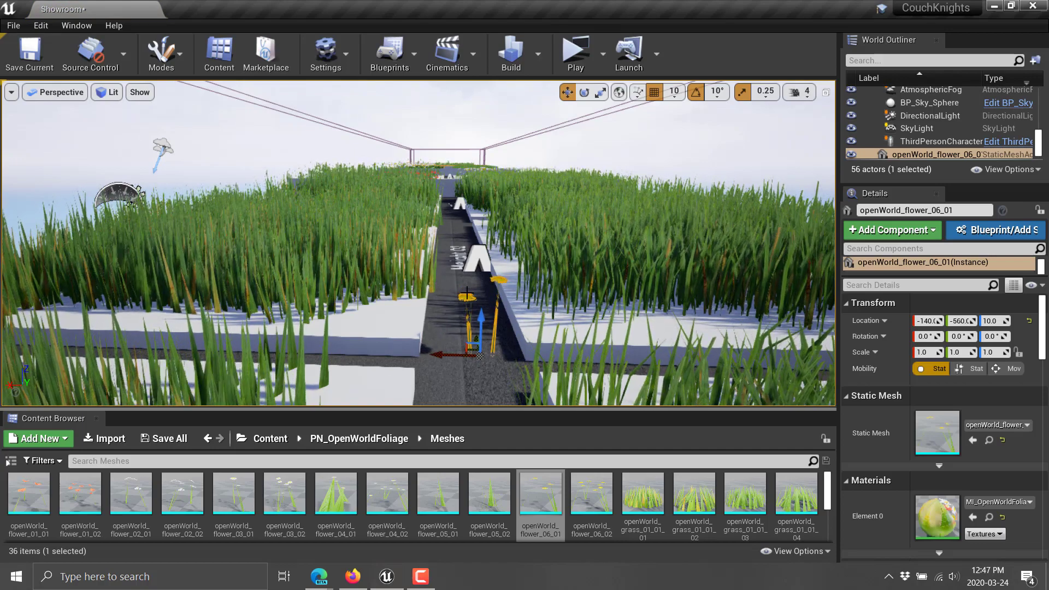
Step: Scroll through the Details panel of the placed openWorld_flower_06_01 flower mesh
scroll(down, 3)
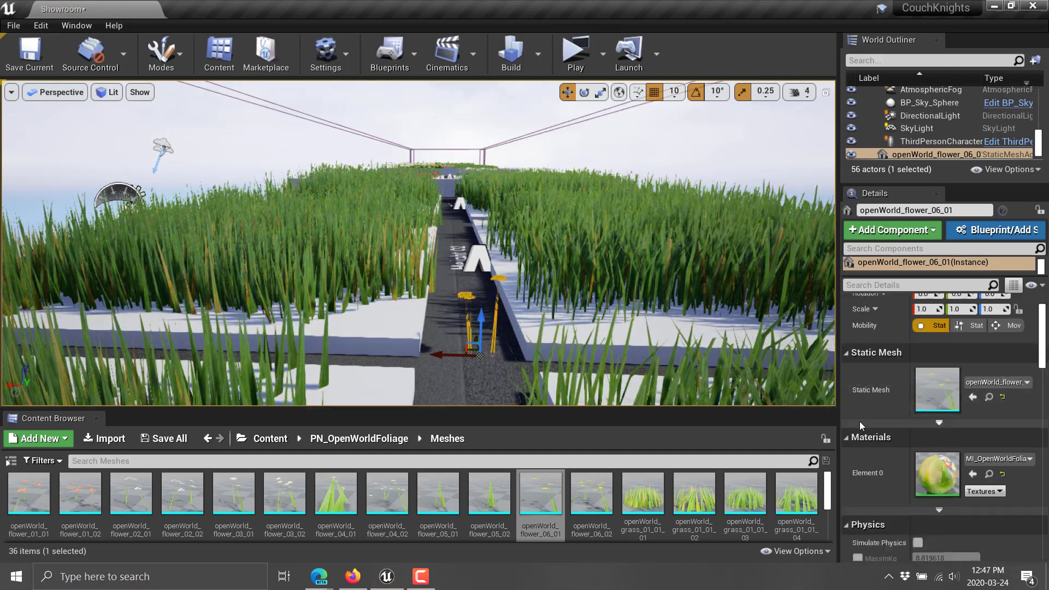
scroll(down, 3)
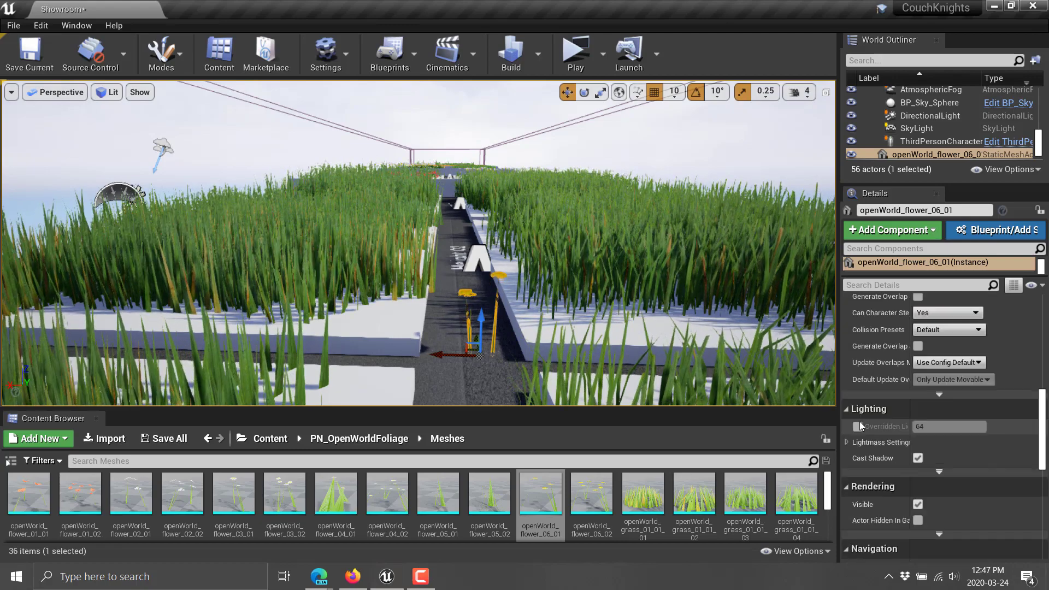
scroll(down, 3)
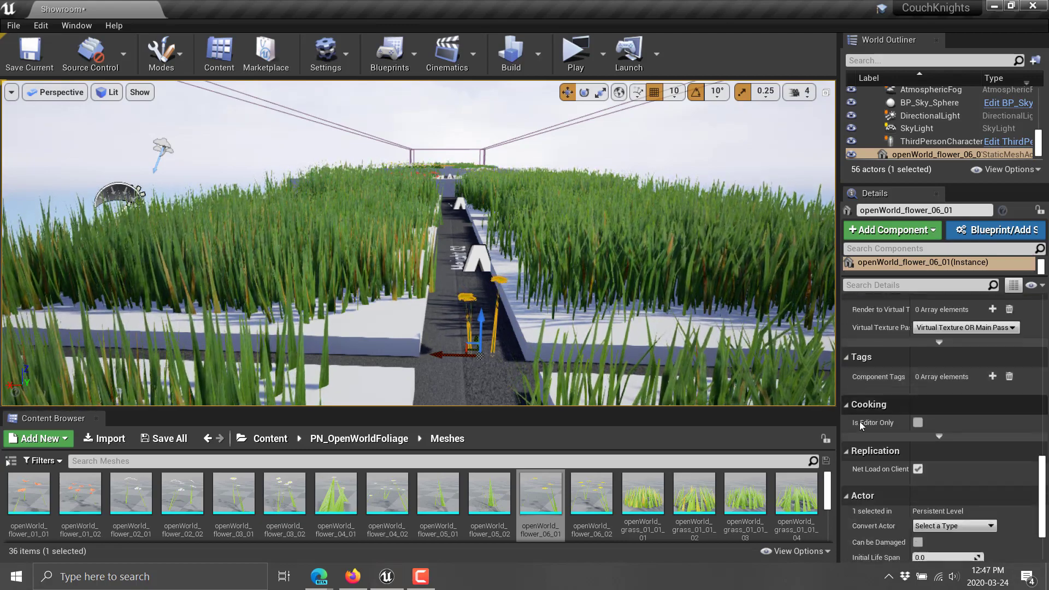
scroll(down, 3)
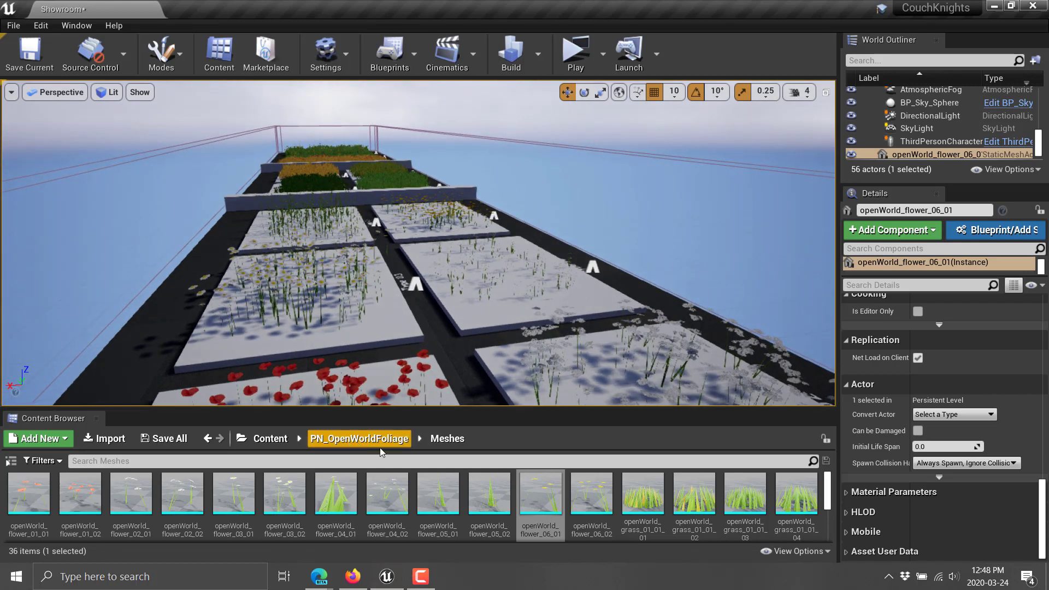
Step: Navigate from Content into PN_interactiveSpruceForest's high meshes and add the spruce_full_03 tree to the level
click(271, 438)
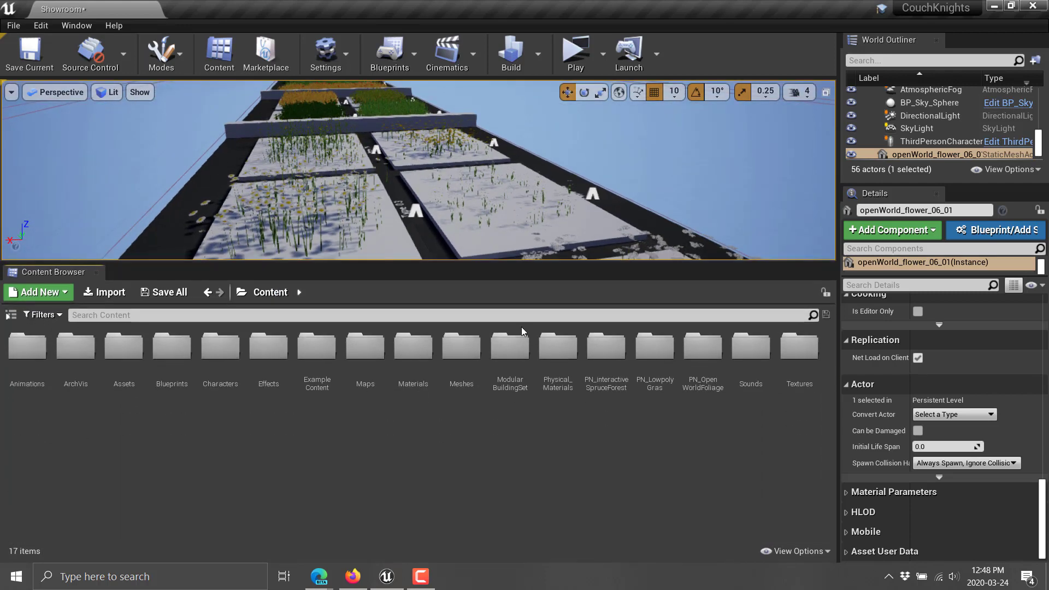
click(605, 345)
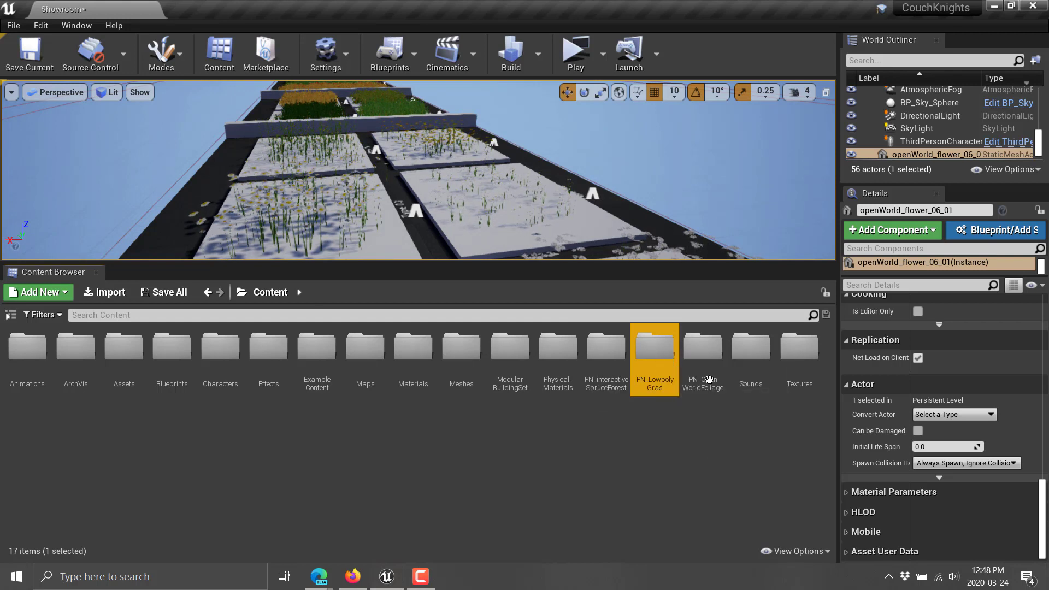
click(703, 352)
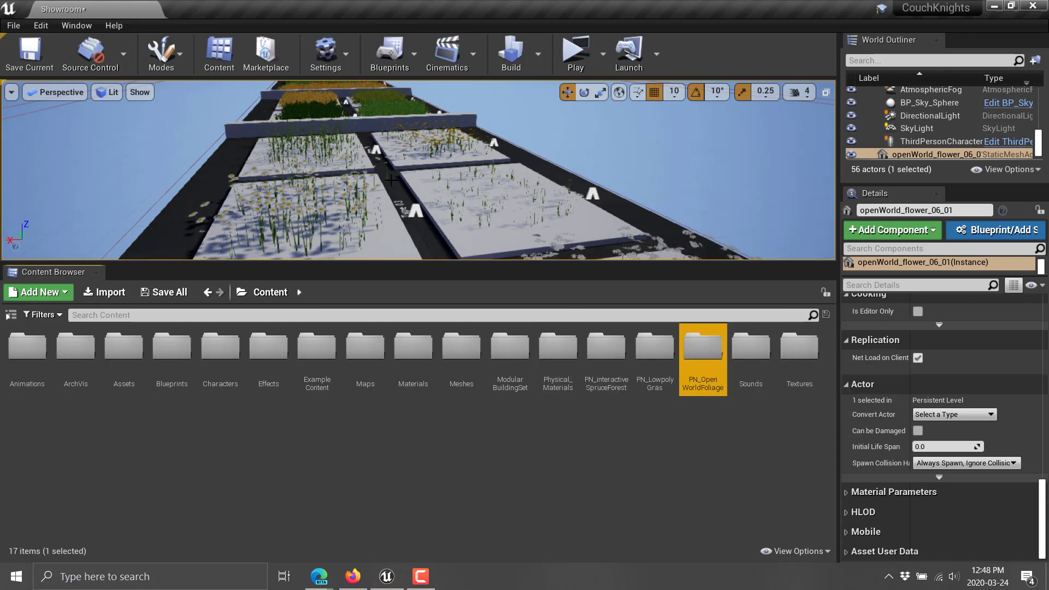
mouse_move(612, 387)
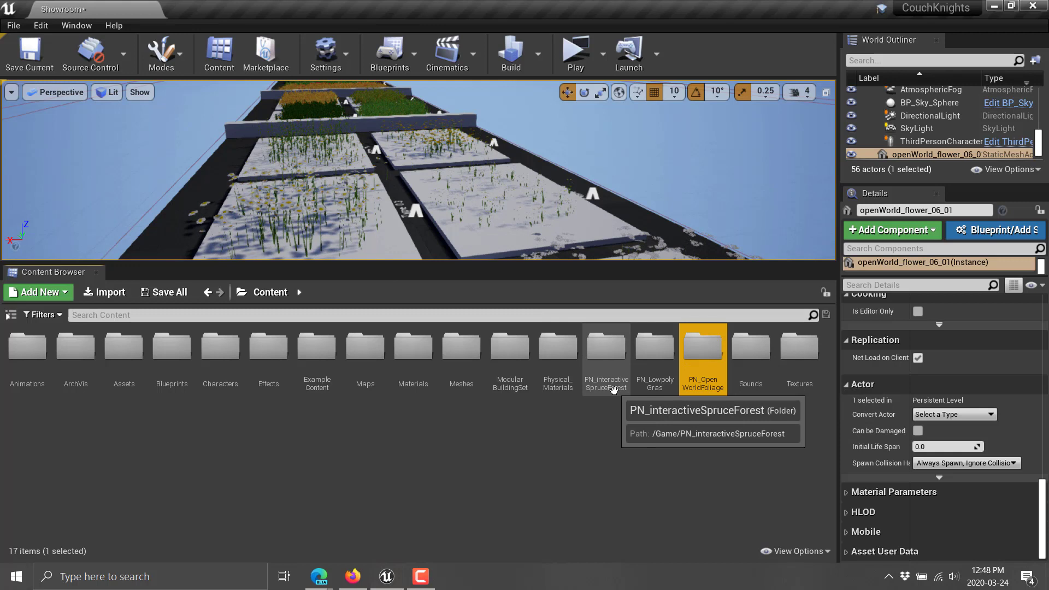
double_click(606, 346)
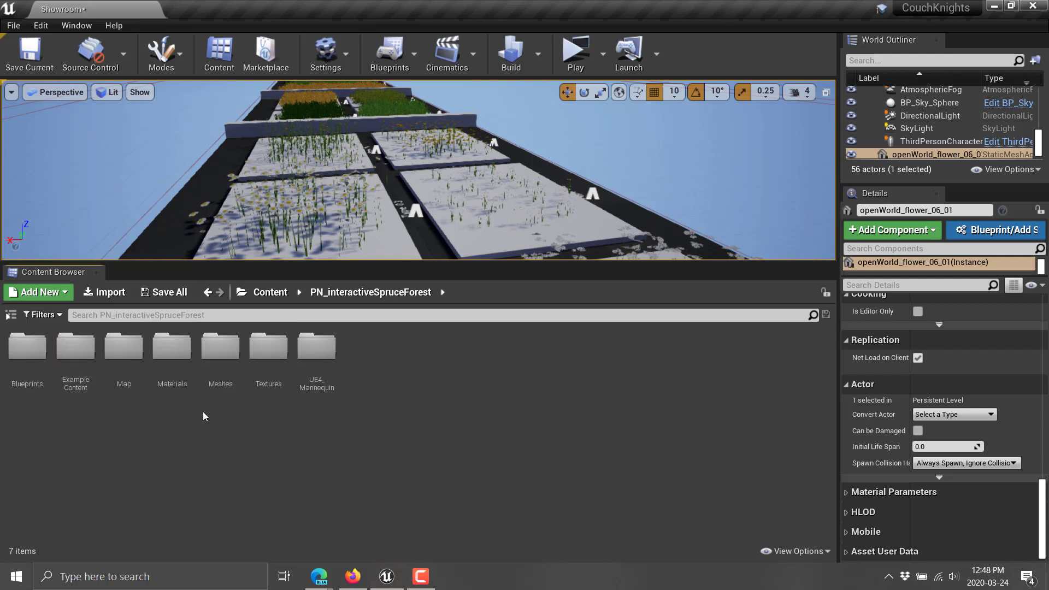
double_click(221, 348)
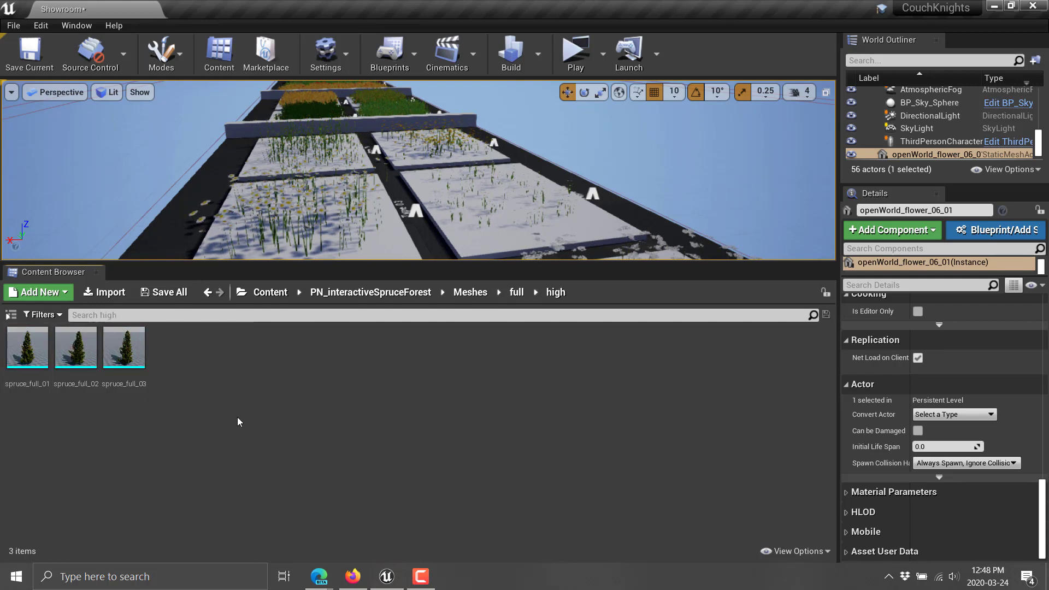
click(125, 348)
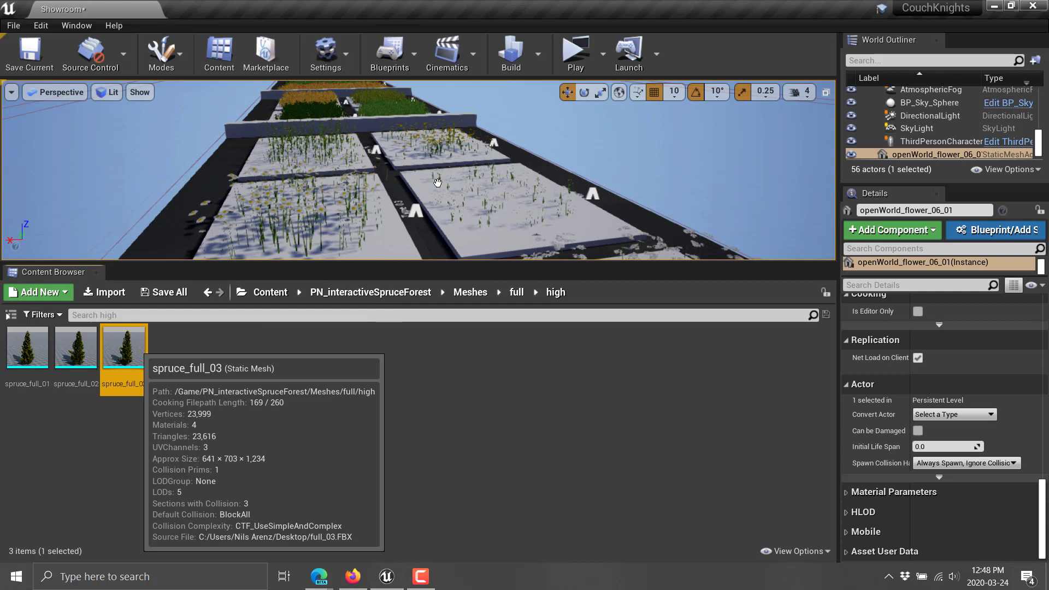
mouse_move(394, 356)
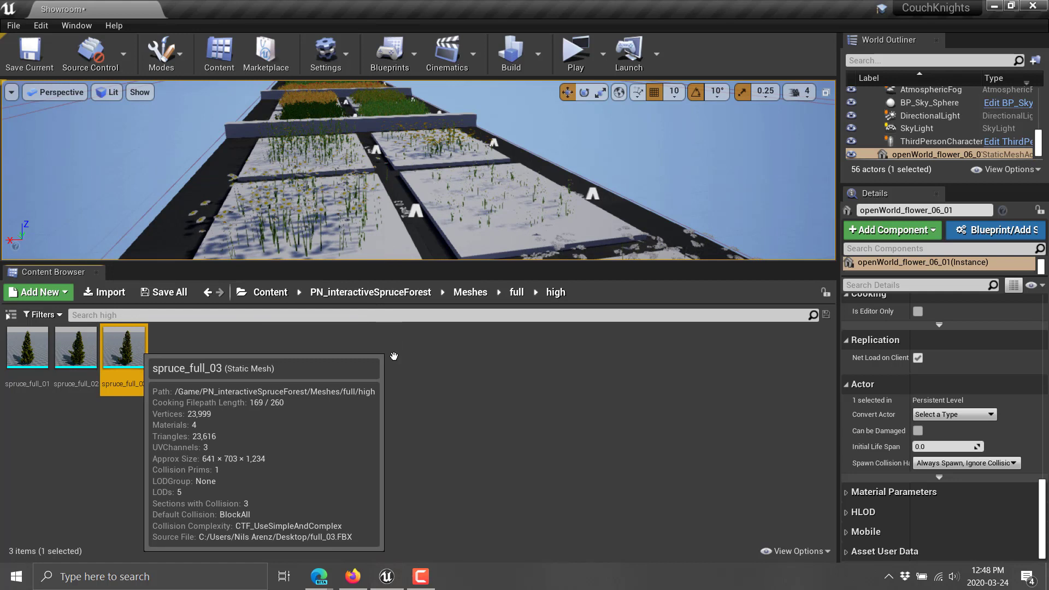
mouse_move(405, 342)
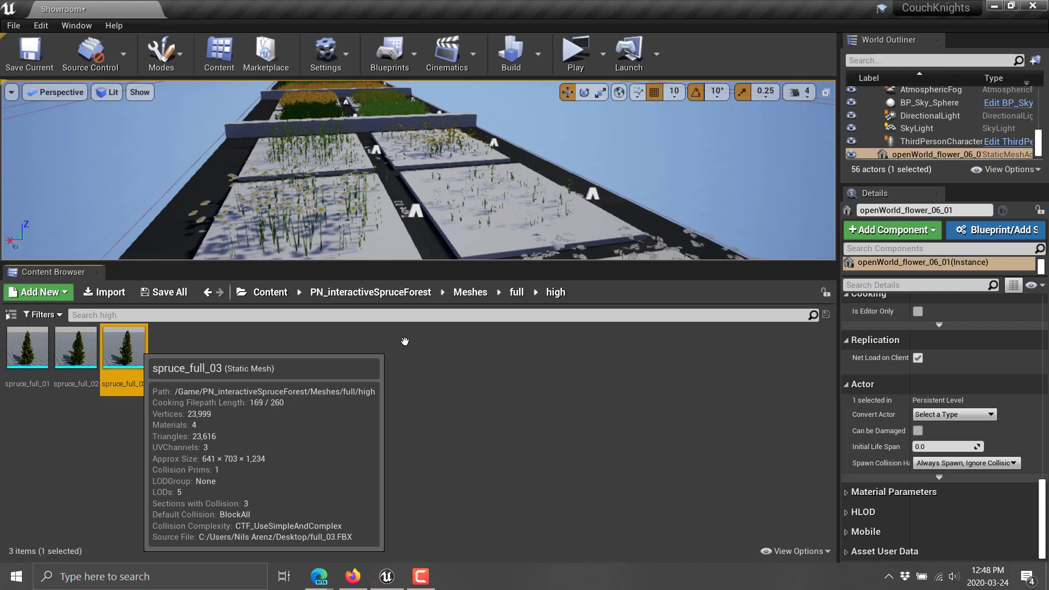
double_click(123, 347)
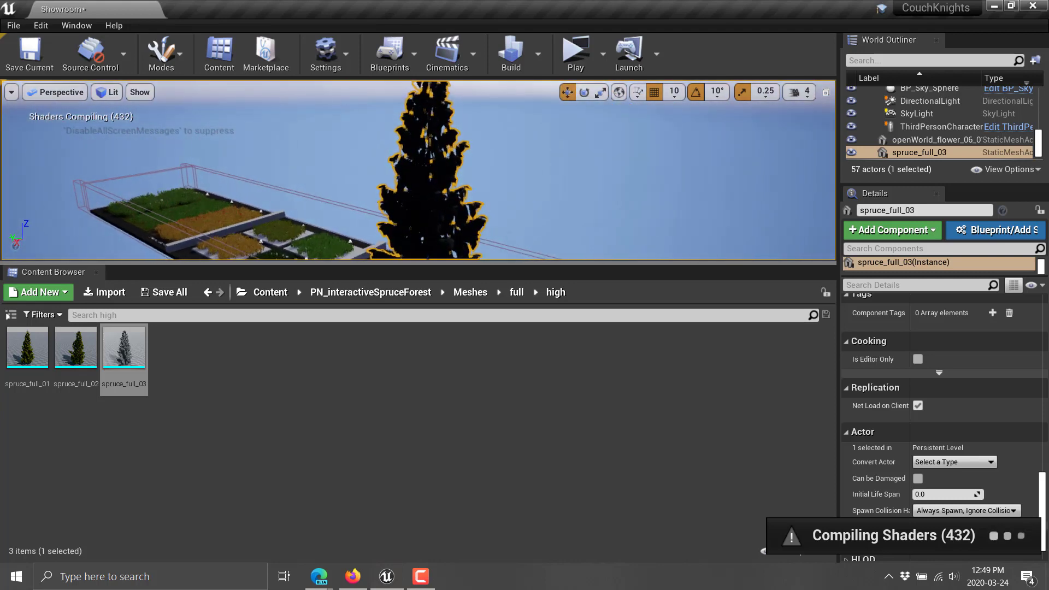
Step: Scroll through the placed spruce_full_03 tree's Details panel while its shaders compile
scroll(down, 3)
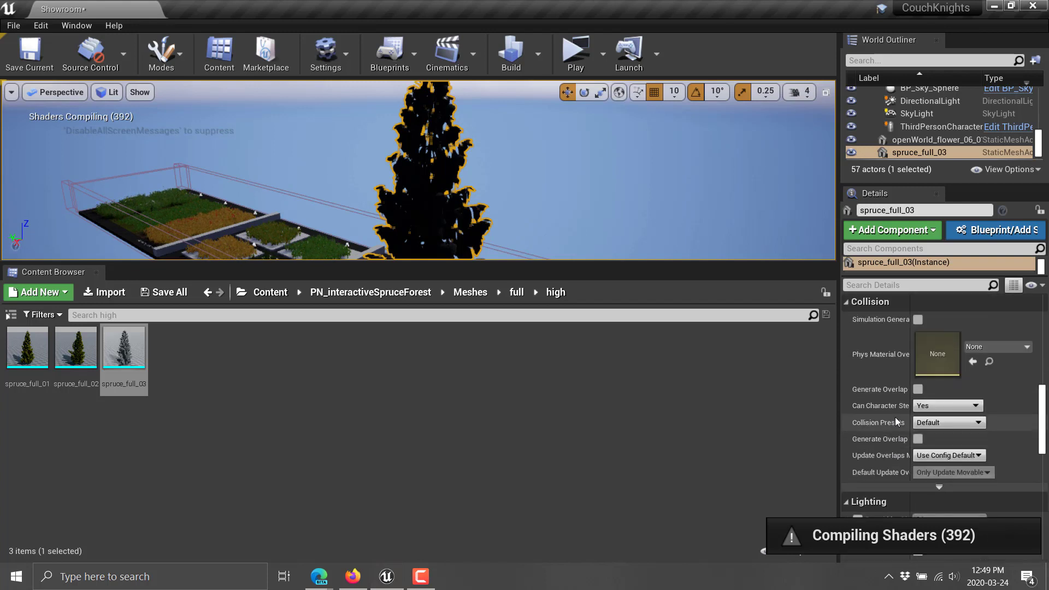
scroll(down, 3)
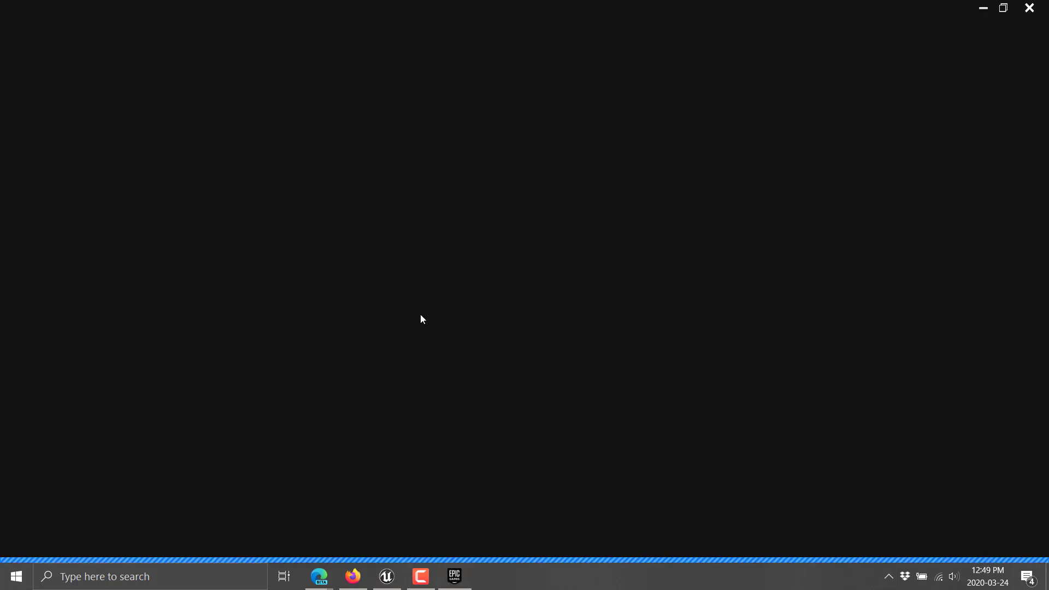
Step: Show the Launcher Library and scroll the Vault of owned assets down to the mediterranean Vegetation packs
click(455, 576)
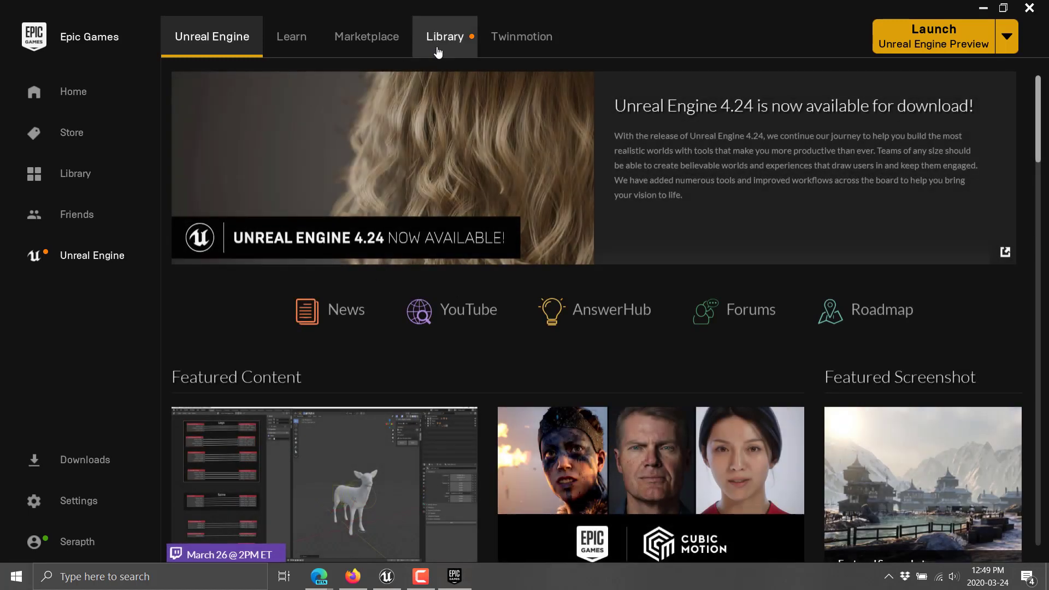
click(446, 37)
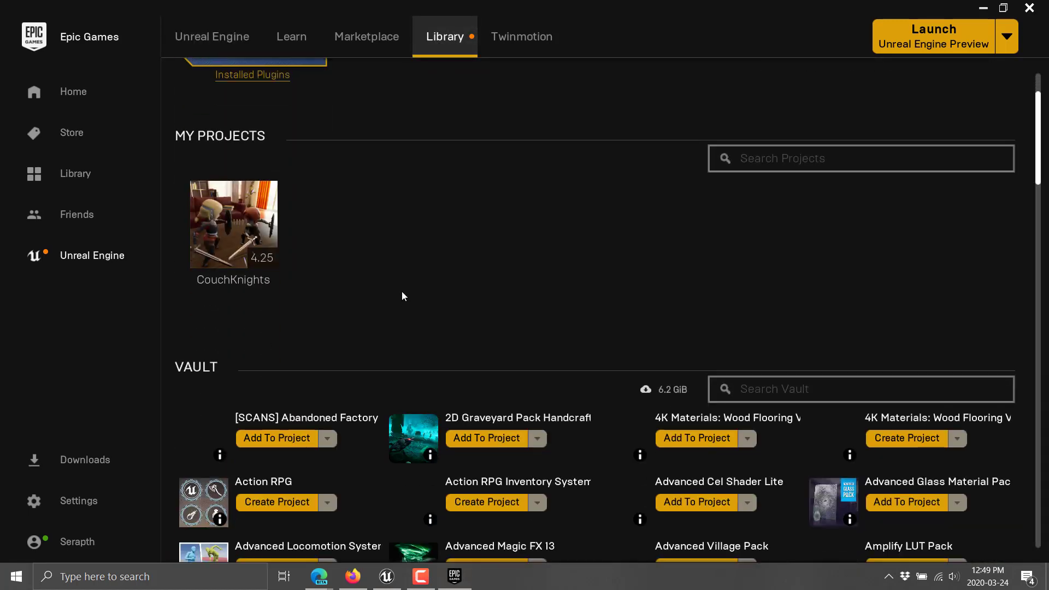
scroll(down, 3)
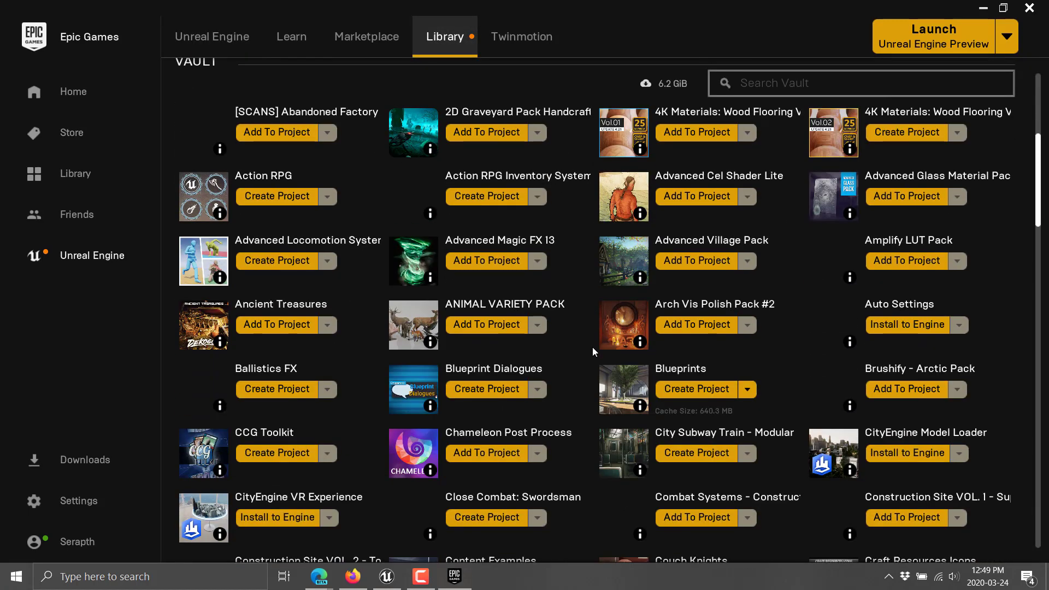
scroll(down, 3)
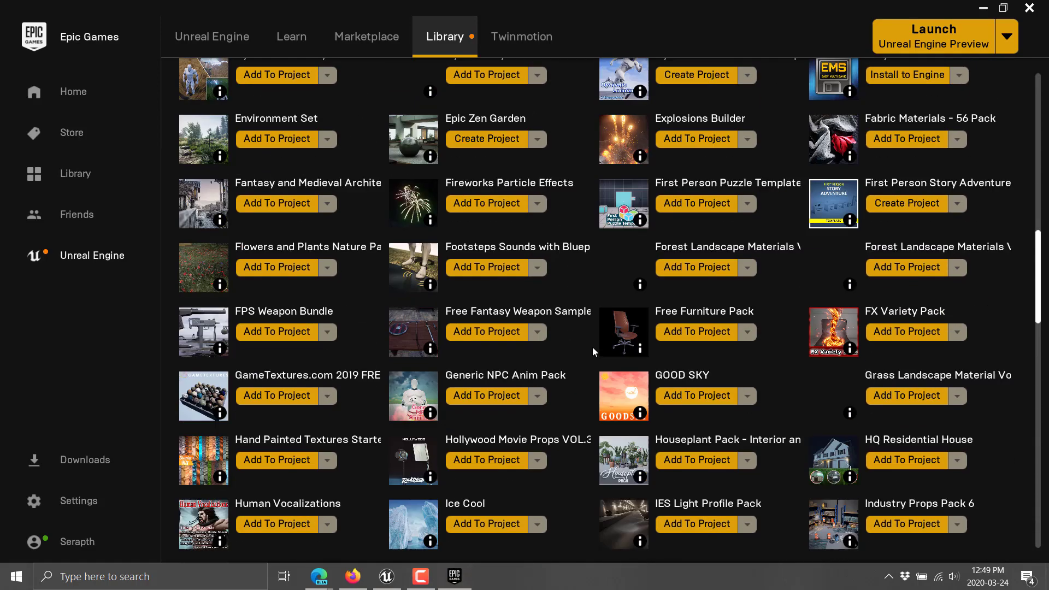
scroll(down, 3)
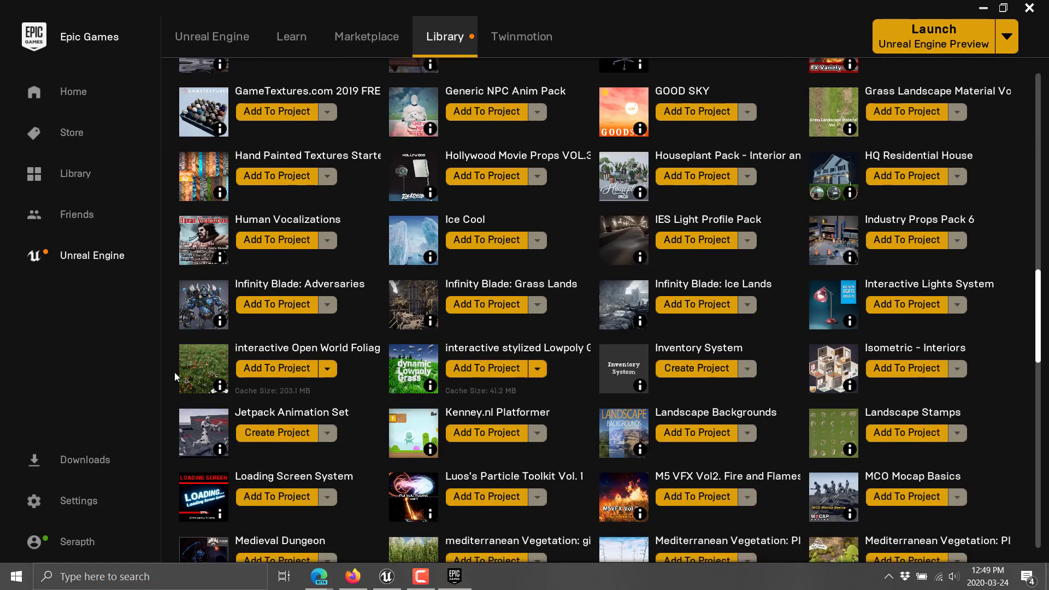
mouse_move(352, 381)
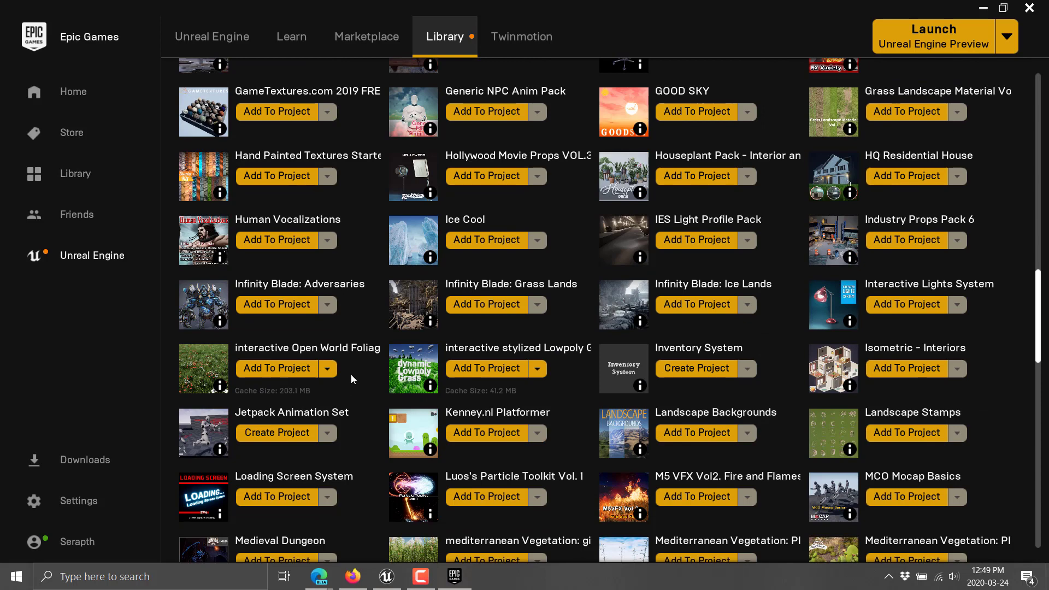
scroll(down, 3)
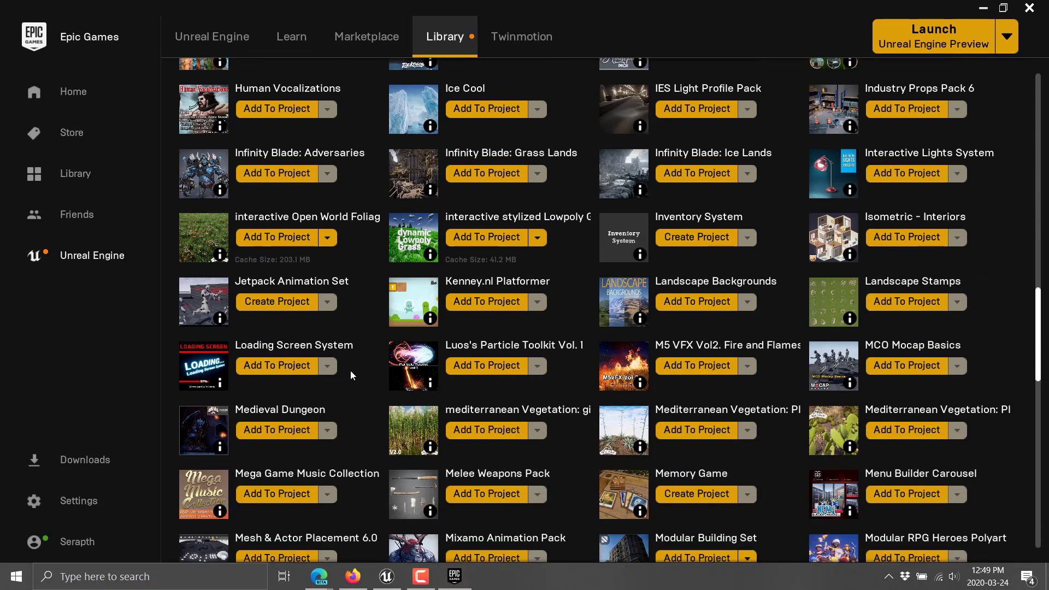
scroll(down, 3)
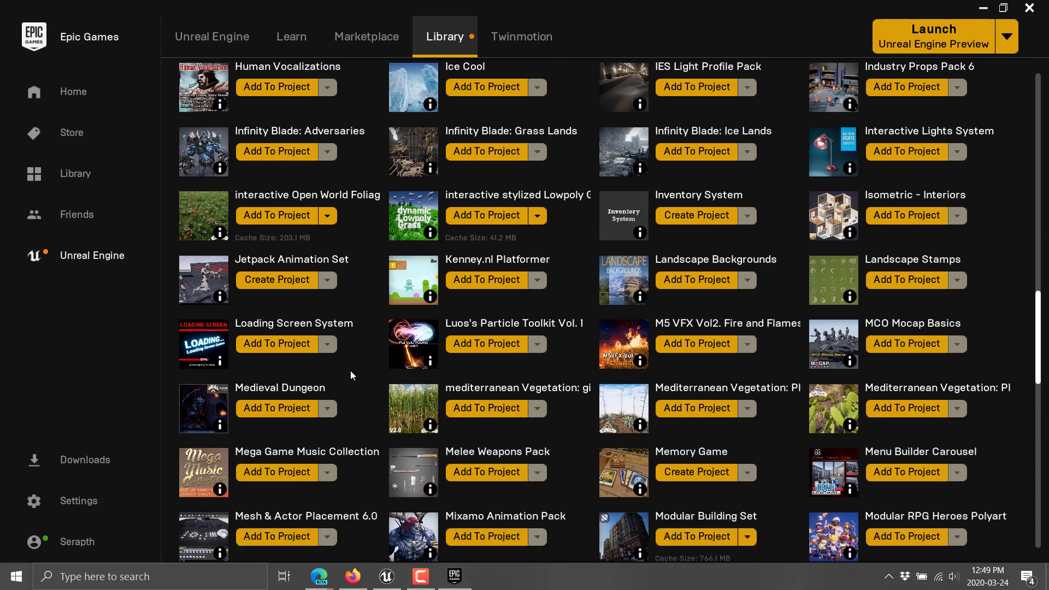
scroll(down, 3)
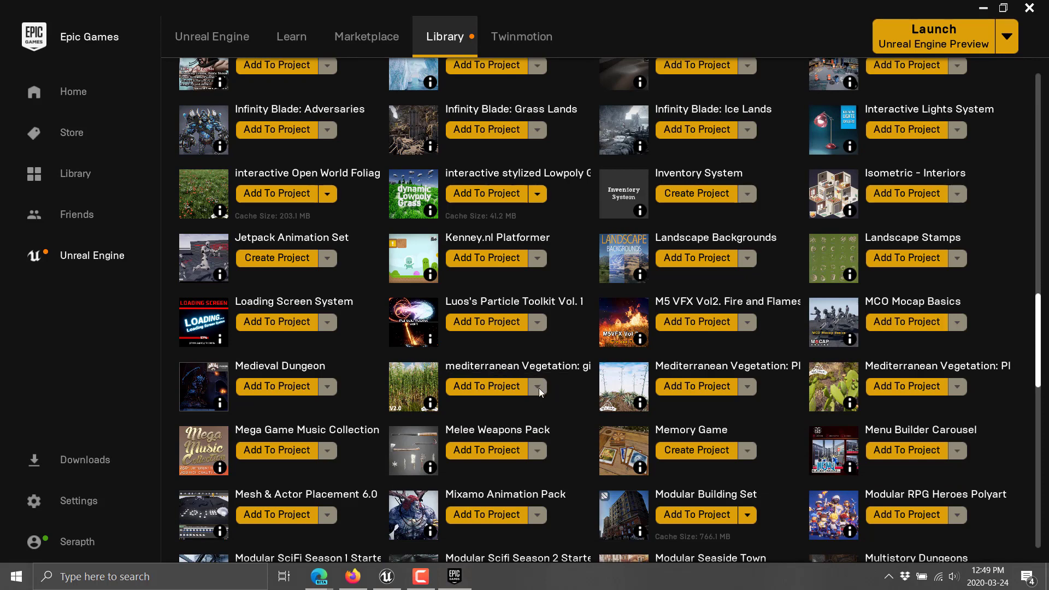
Step: Add the mediterranean Vegetation pack to a project, listing all projects and dismissing the CRYENGINE notice
click(487, 387)
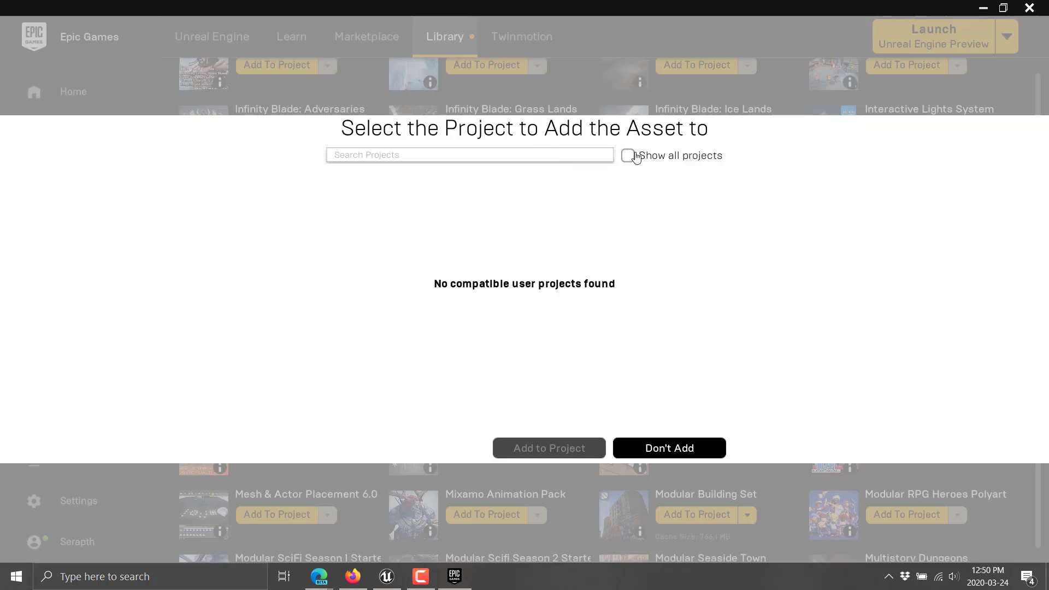
click(628, 155)
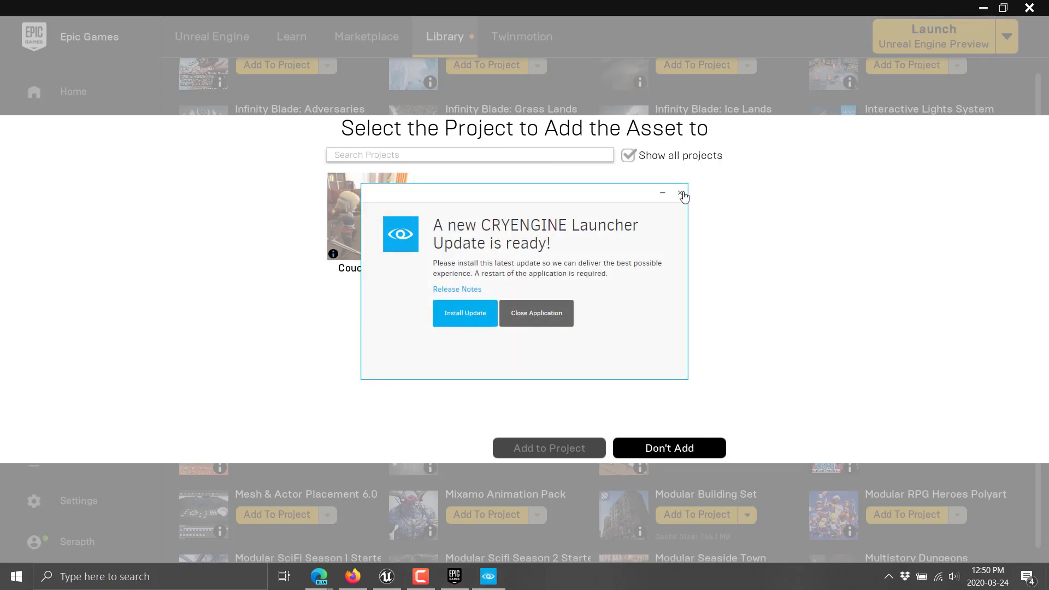
click(683, 195)
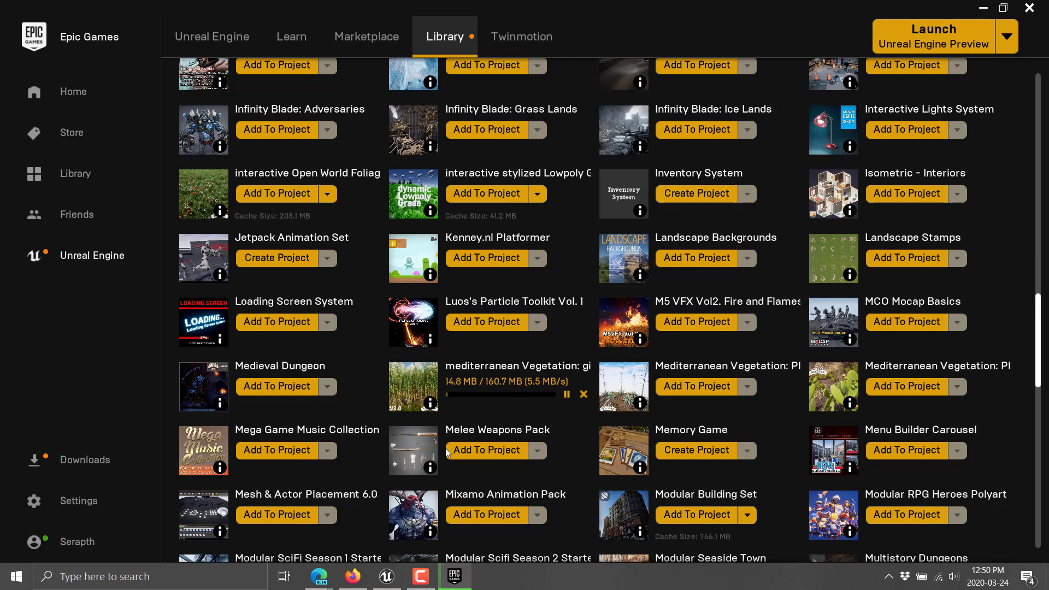
mouse_move(455, 576)
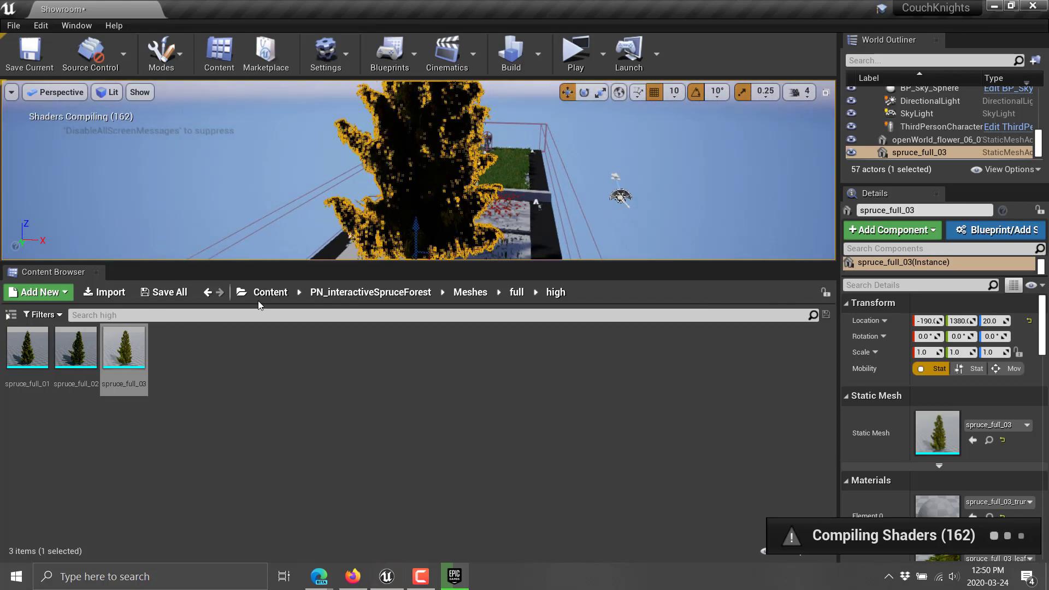
Step: Browse from Content into the PN_LowpolyGras pack, briefly checking its ContentExamples folder
click(271, 293)
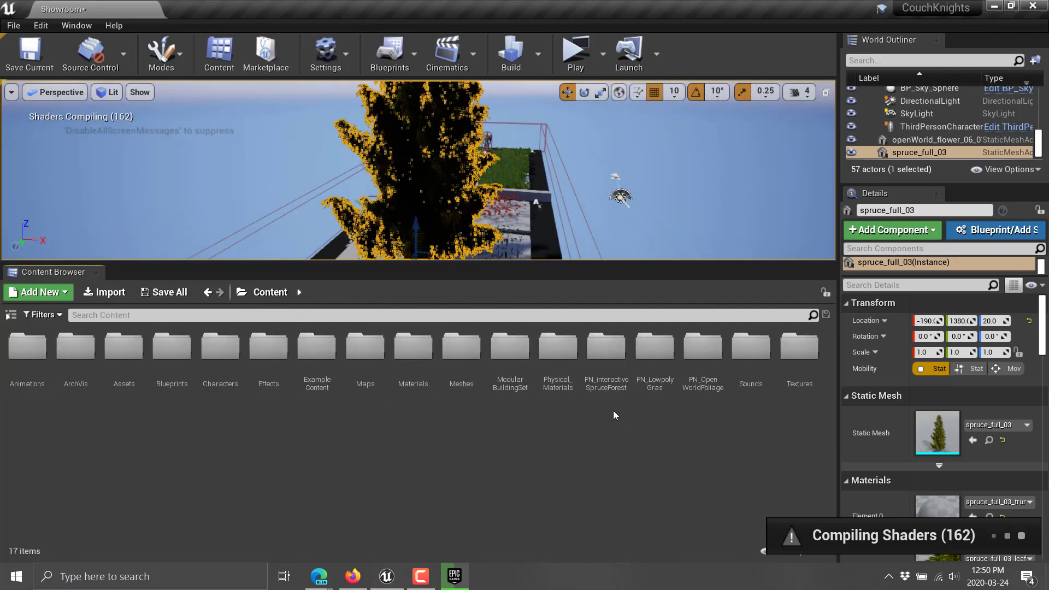
double_click(655, 347)
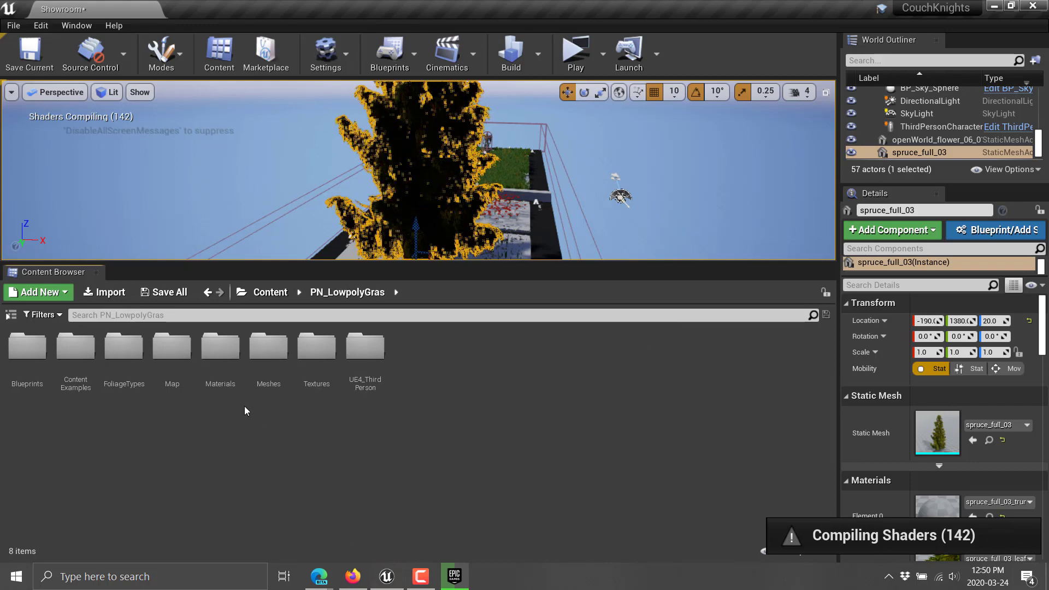
double_click(75, 346)
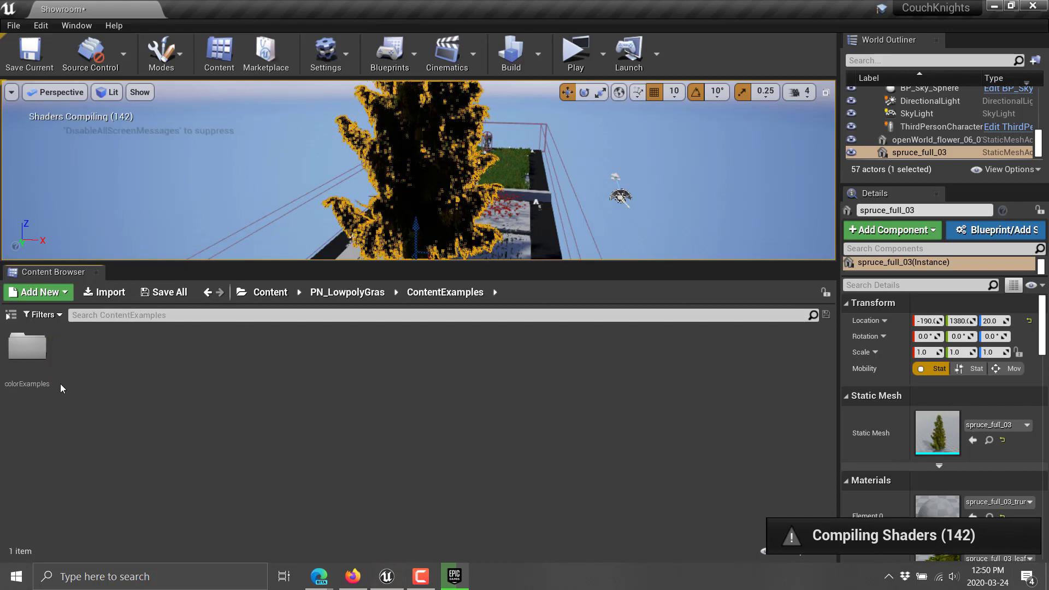
click(347, 292)
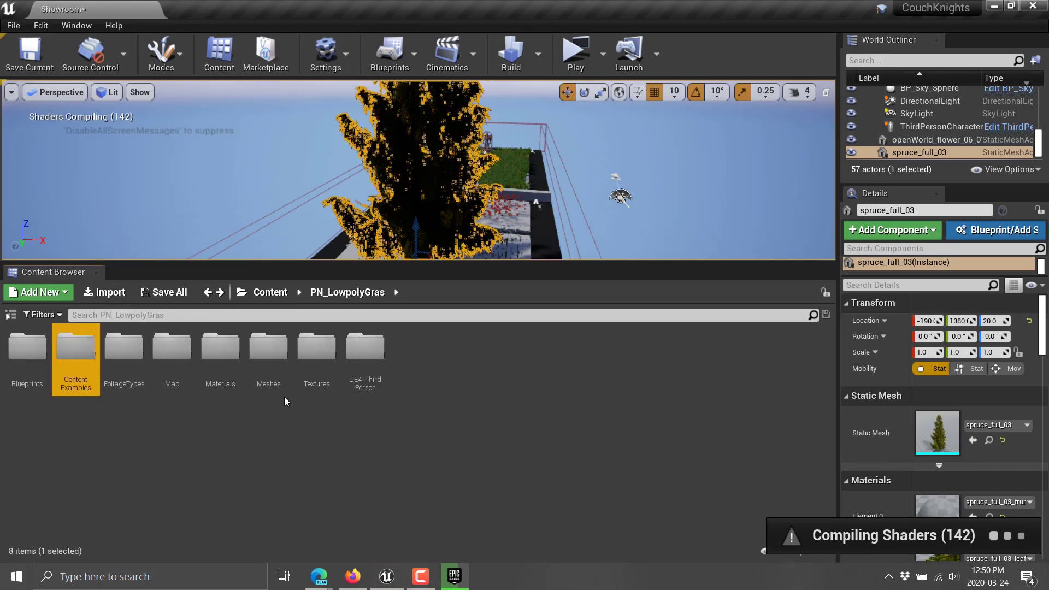
Step: Reach Meshes > Grass_05 and select the grass_05_brush_03 mesh
double_click(269, 345)
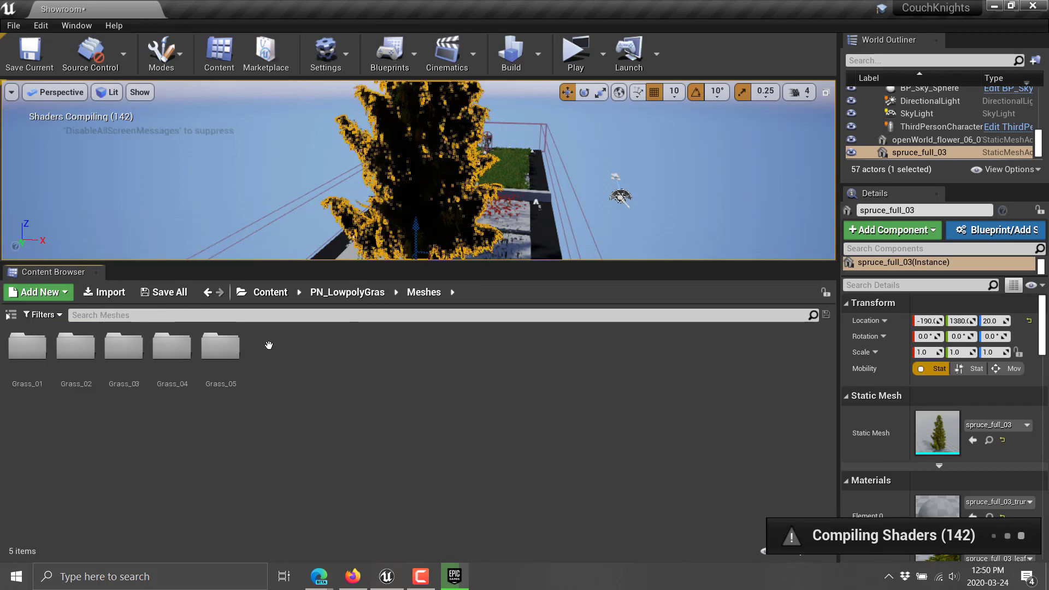
double_click(221, 348)
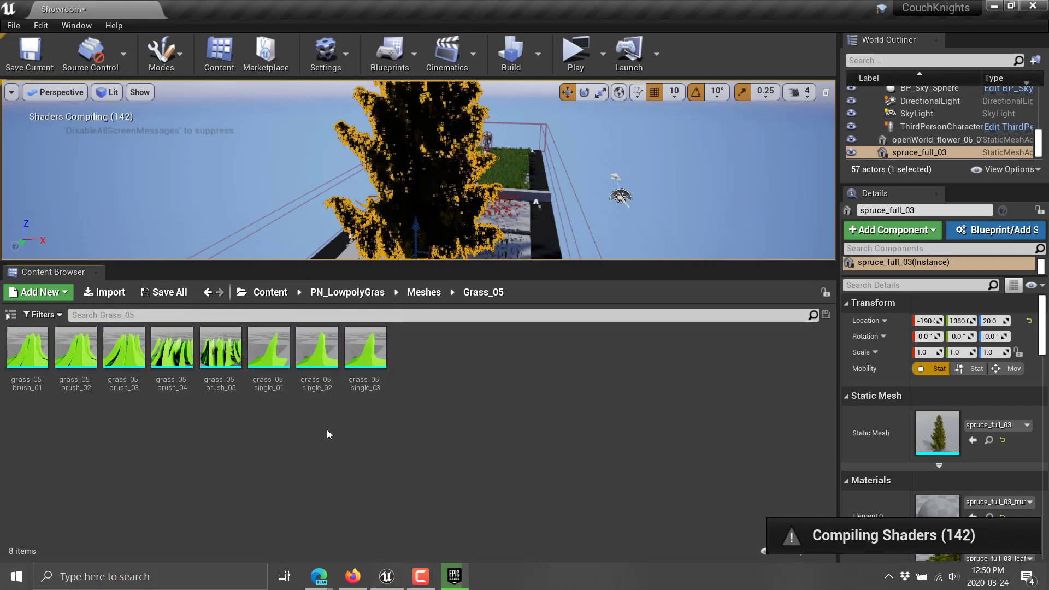
mouse_move(124, 348)
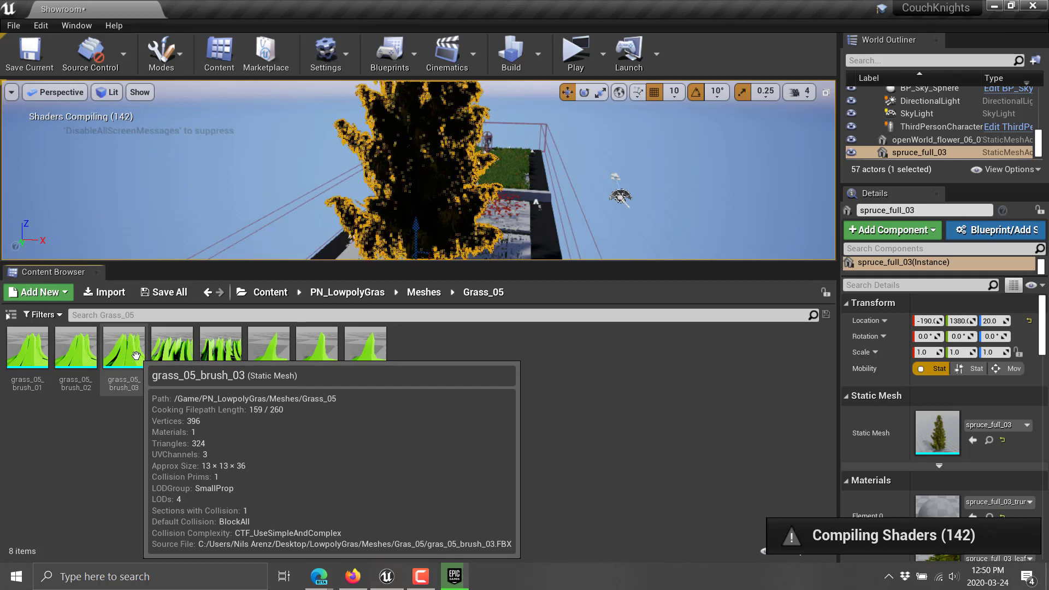
click(124, 347)
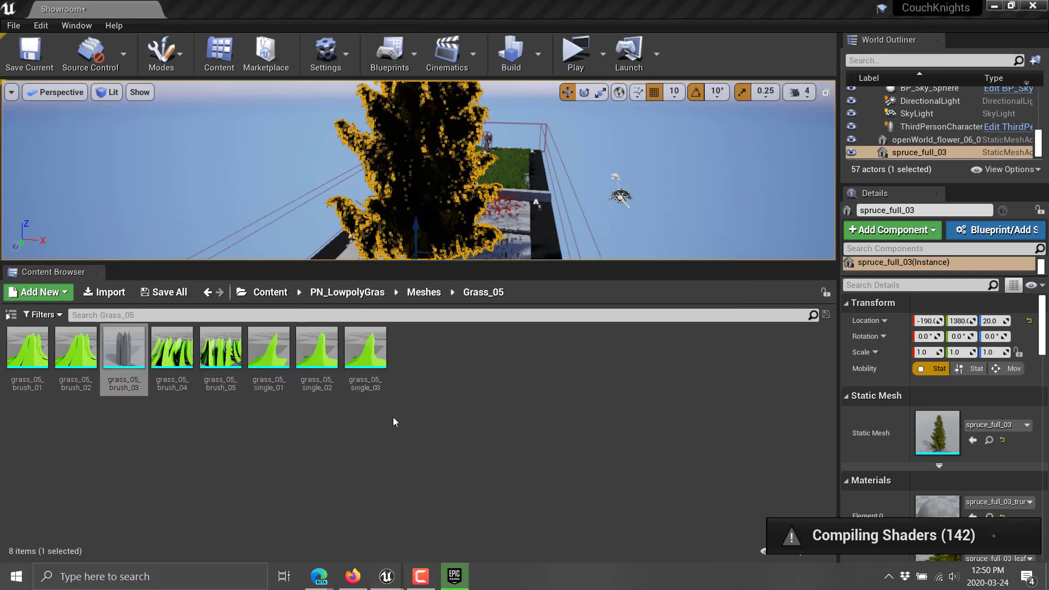
Step: Inspect grass_05_brush_03 in the Static Mesh Editor
double_click(124, 348)
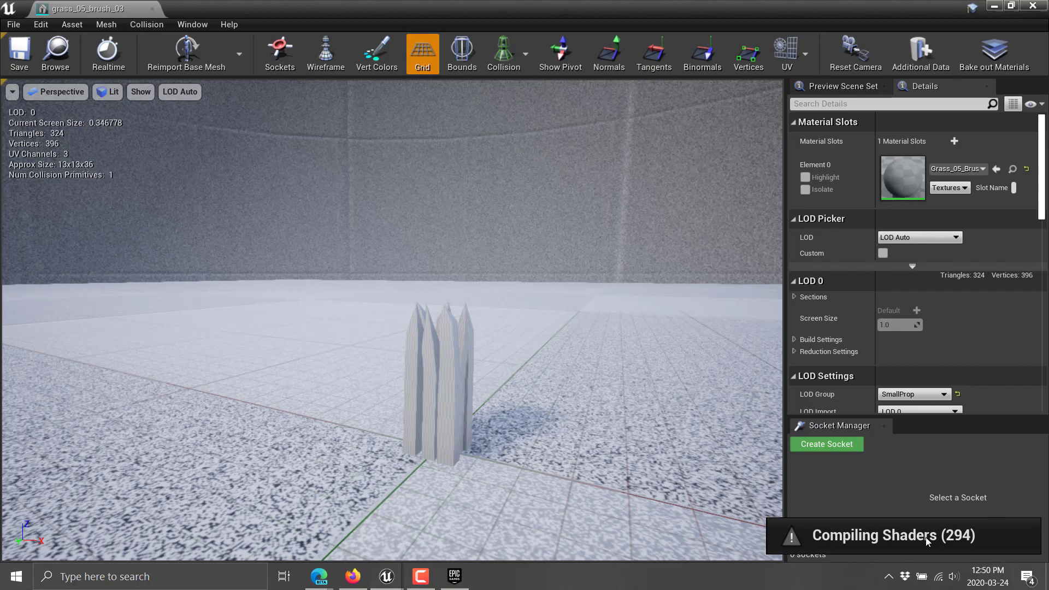
mouse_move(76, 100)
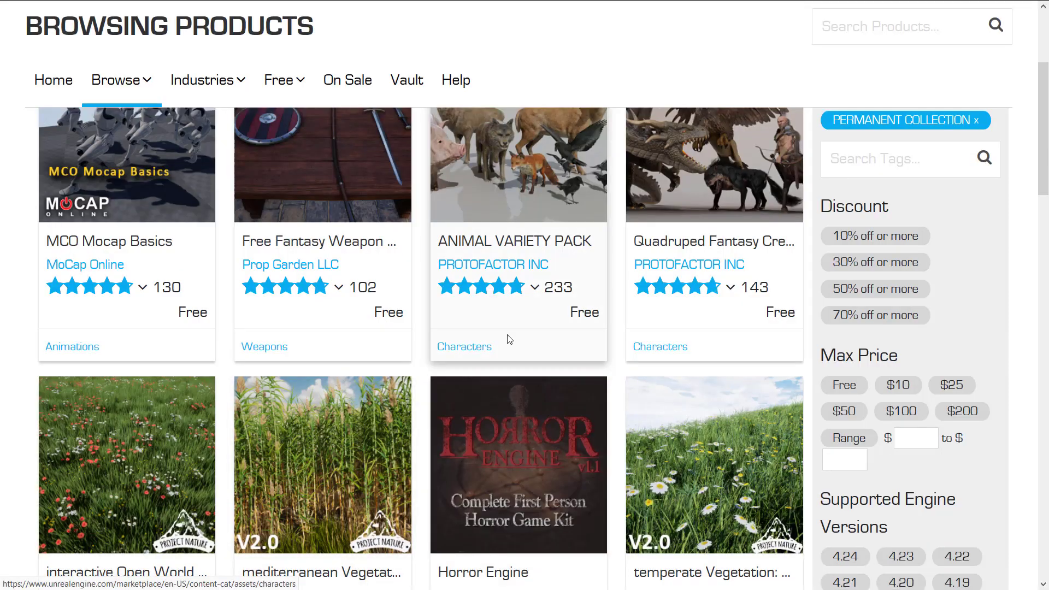
Step: Scroll through page 2 of the free Marketplace listings to its end and back up slightly
scroll(down, 3)
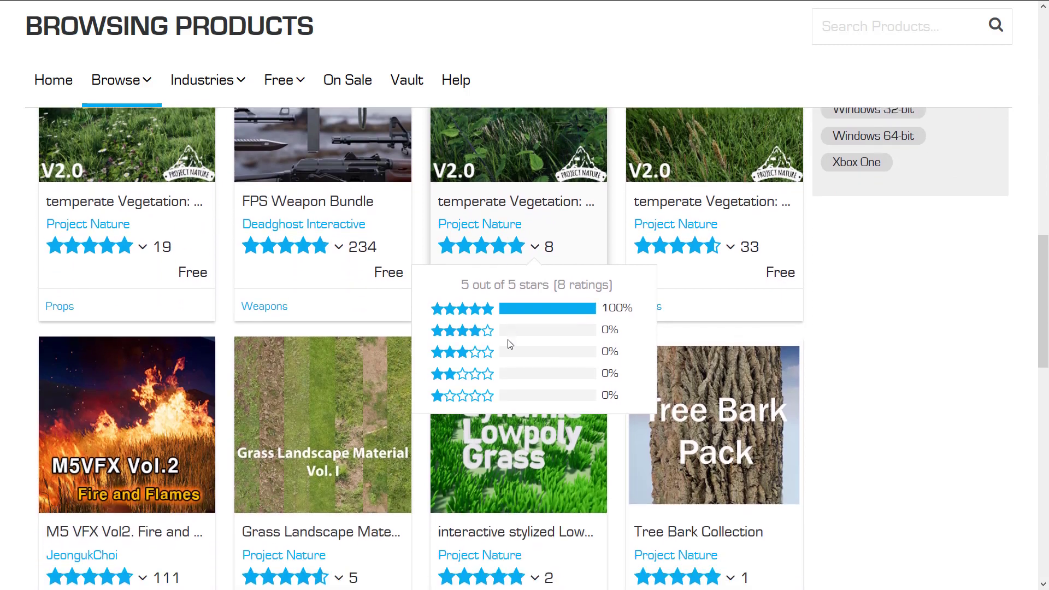
scroll(down, 3)
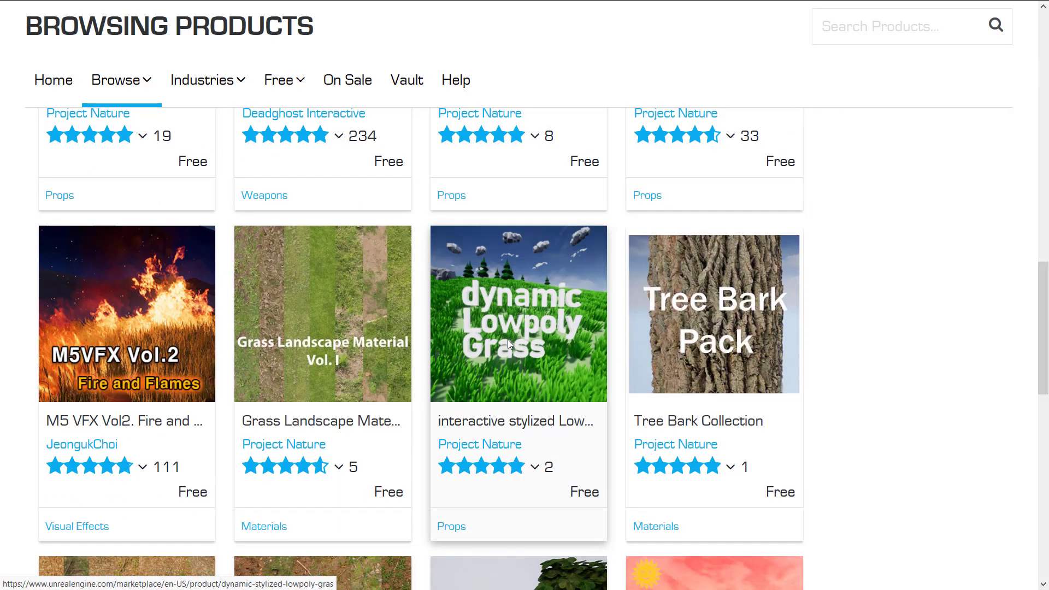
scroll(down, 3)
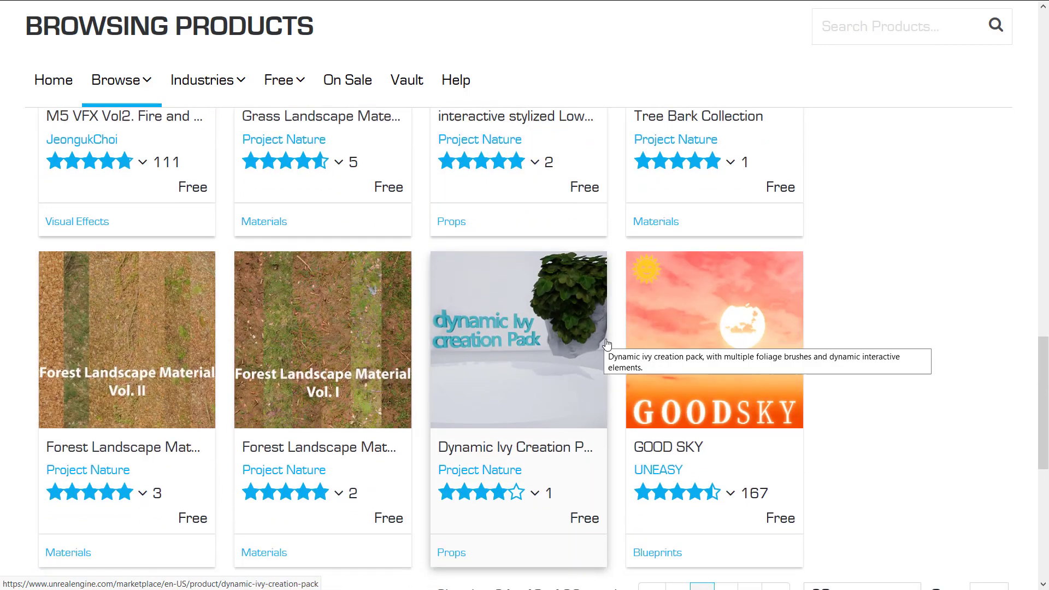
scroll(down, 3)
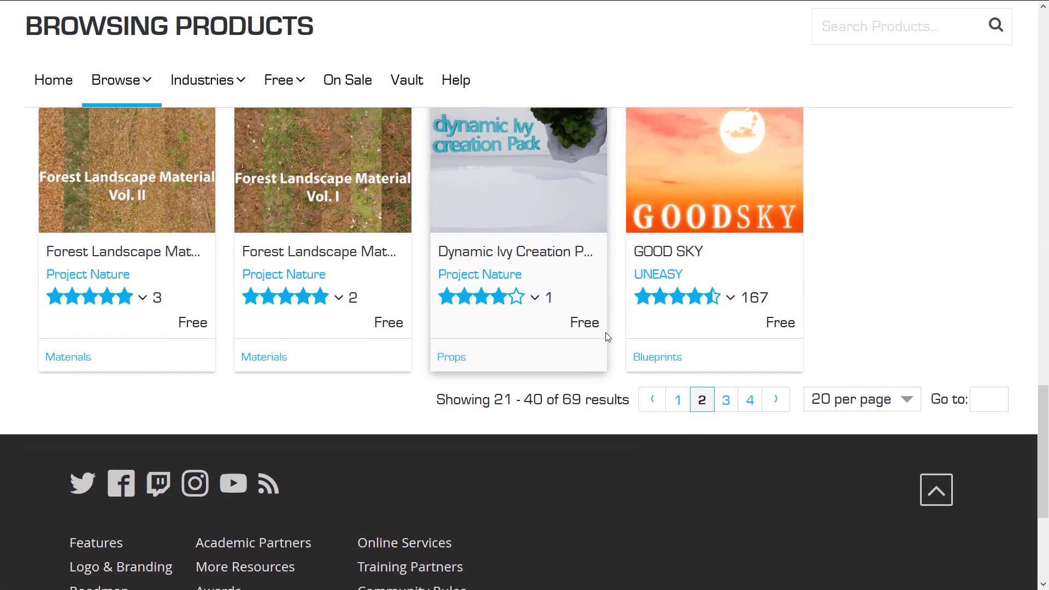
scroll(up, 3)
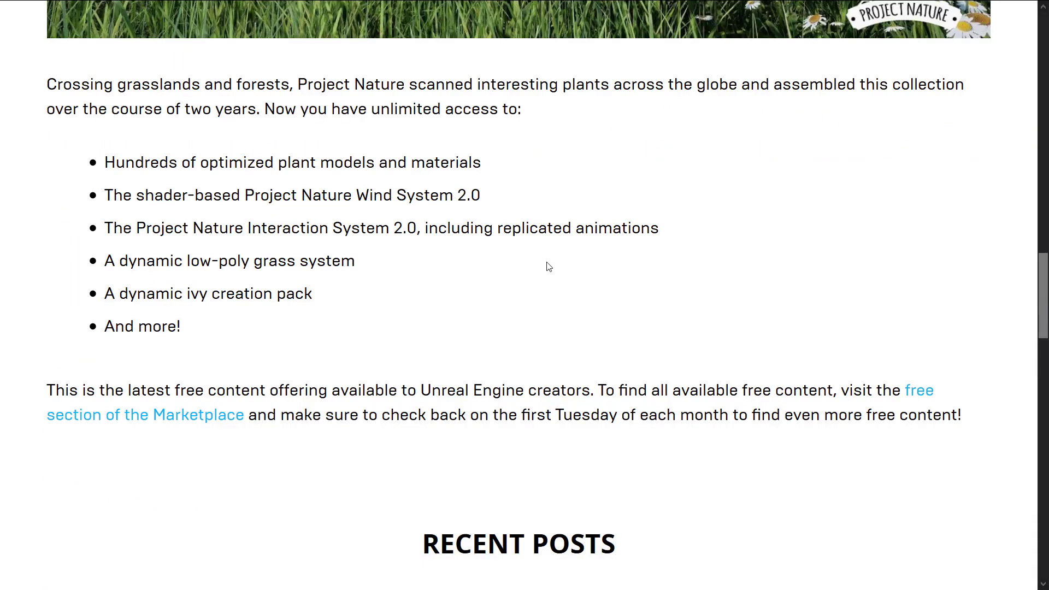
Step: Highlight part of the free-content sentence in the Project Nature article, then show the Windows calendar
scroll(down, 3)
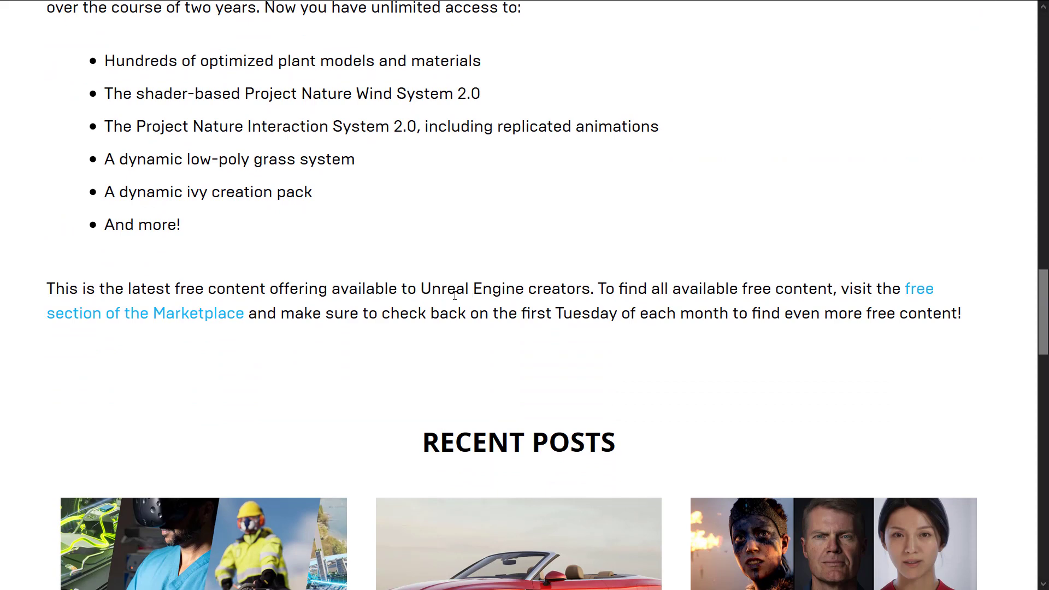
mouse_move(441, 290)
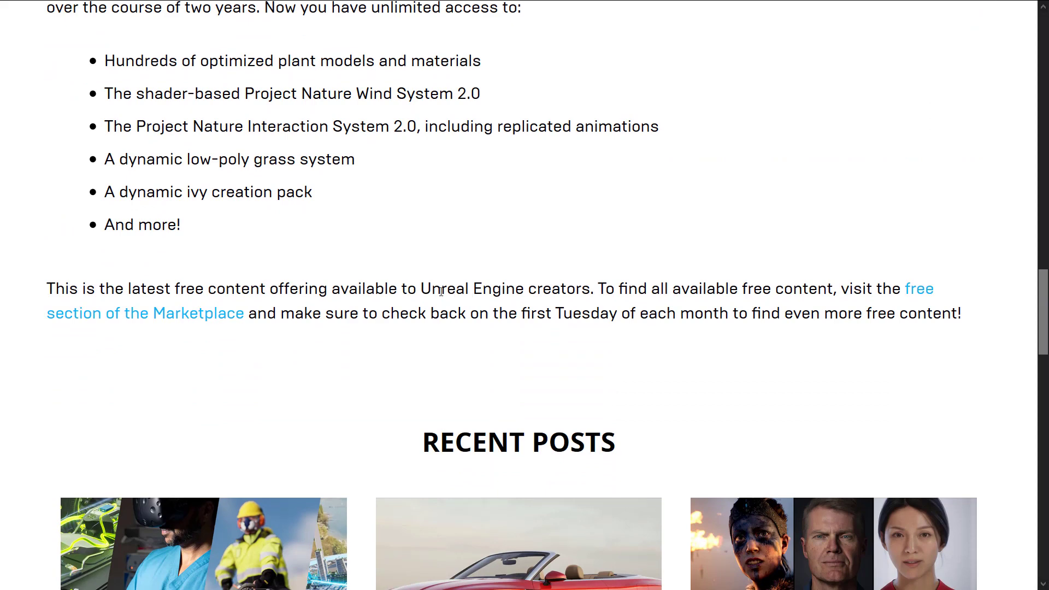
mouse_move(97, 288)
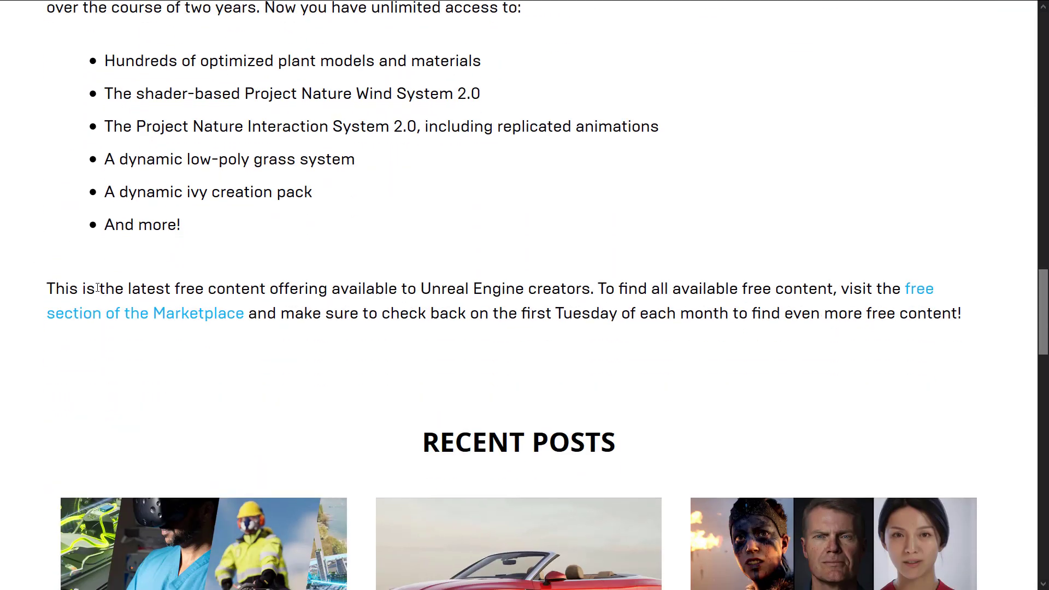
drag(93, 288, 347, 289)
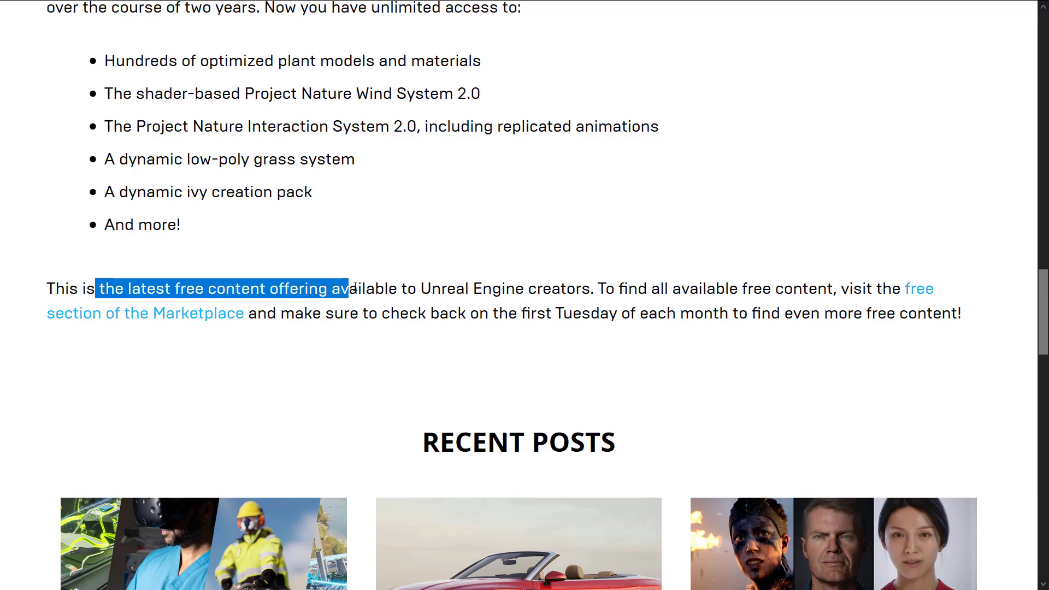
click(642, 289)
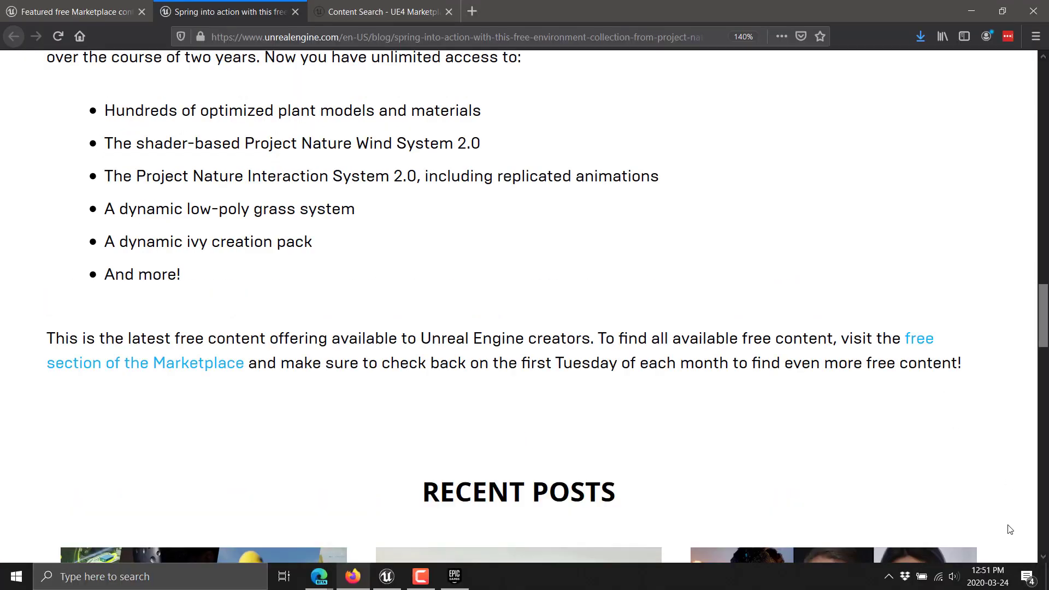
click(987, 578)
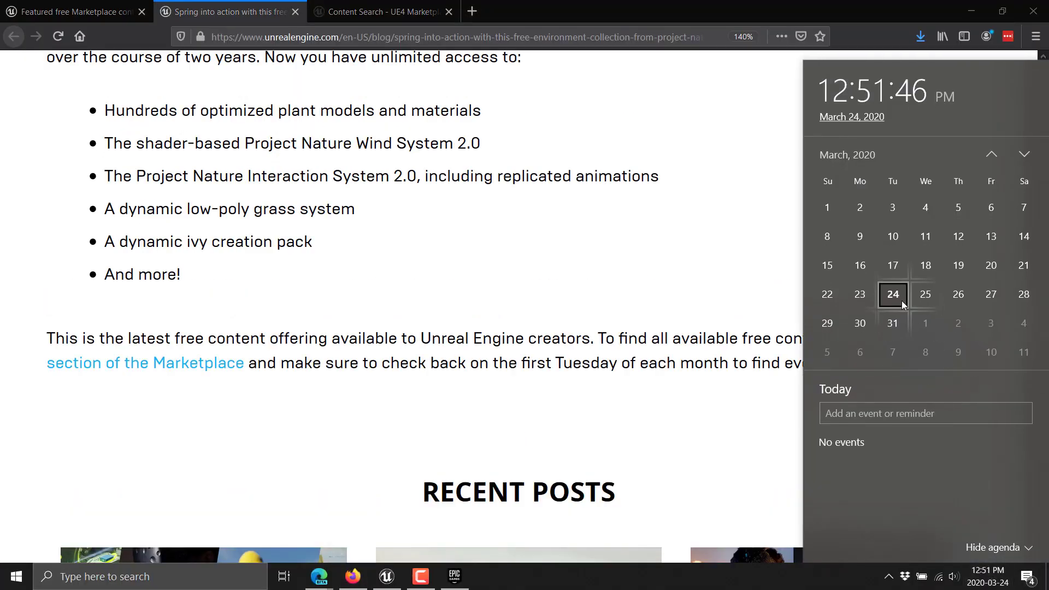